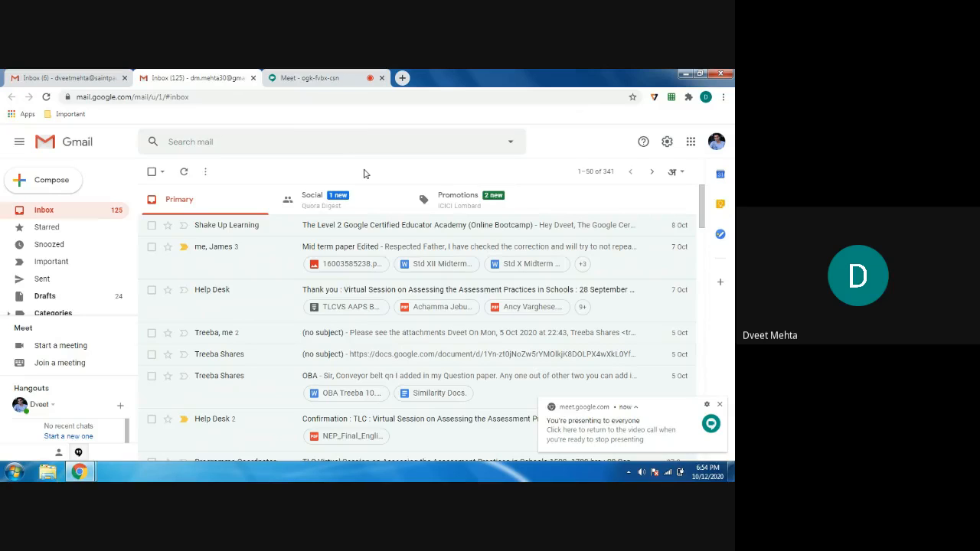
# Step: Open the Google apps launcher in Gmail and scroll through it to find Docs
pyautogui.click(718, 403)
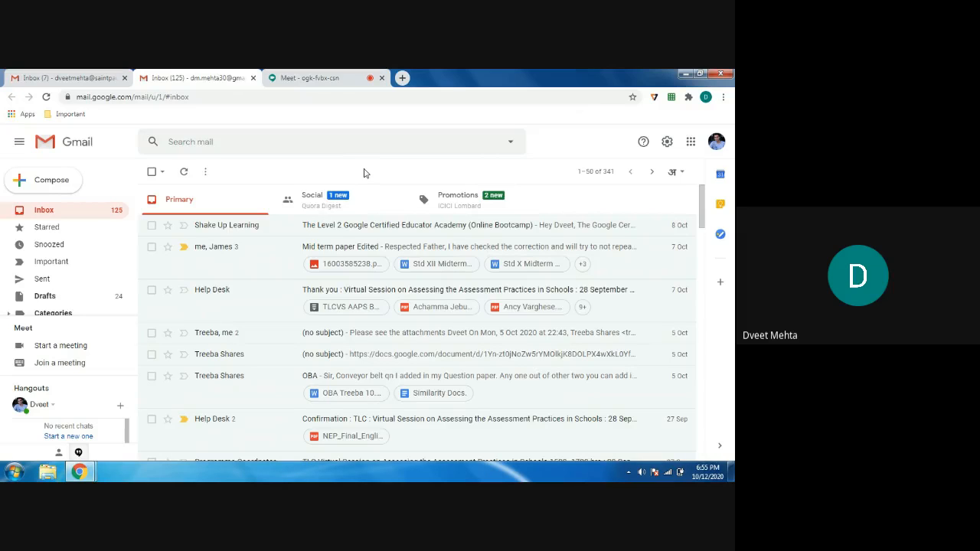
pyautogui.moveTo(690, 142)
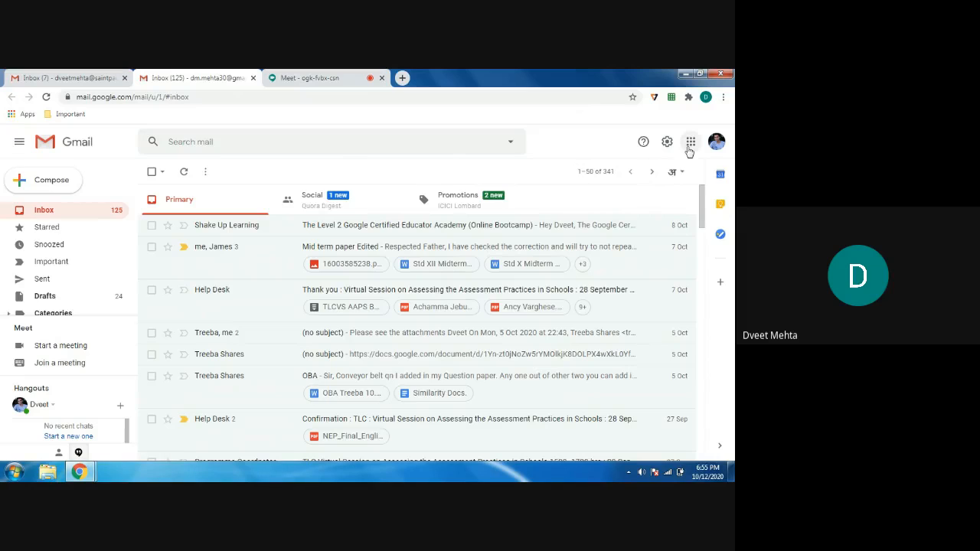
pyautogui.moveTo(690, 141)
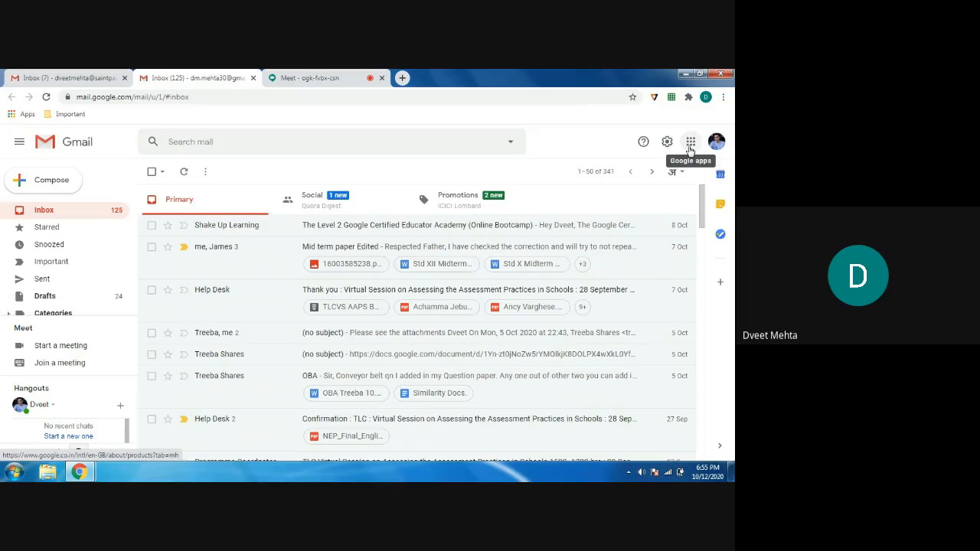
pyautogui.click(690, 141)
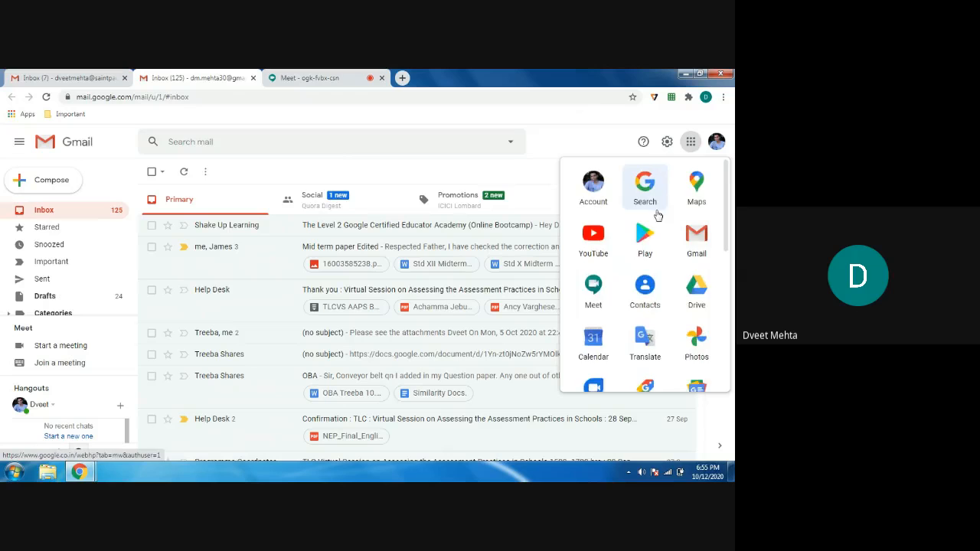
pyautogui.scroll(-3)
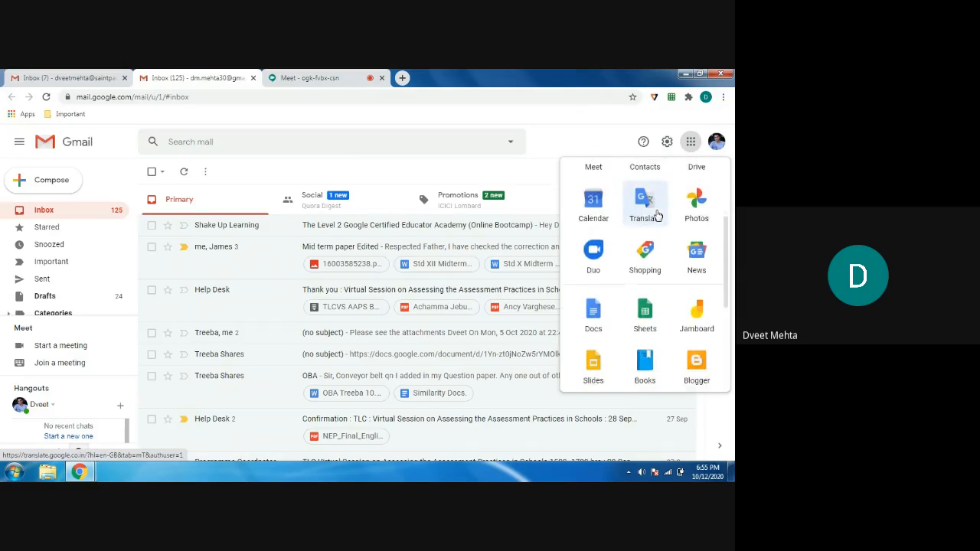
pyautogui.scroll(-3)
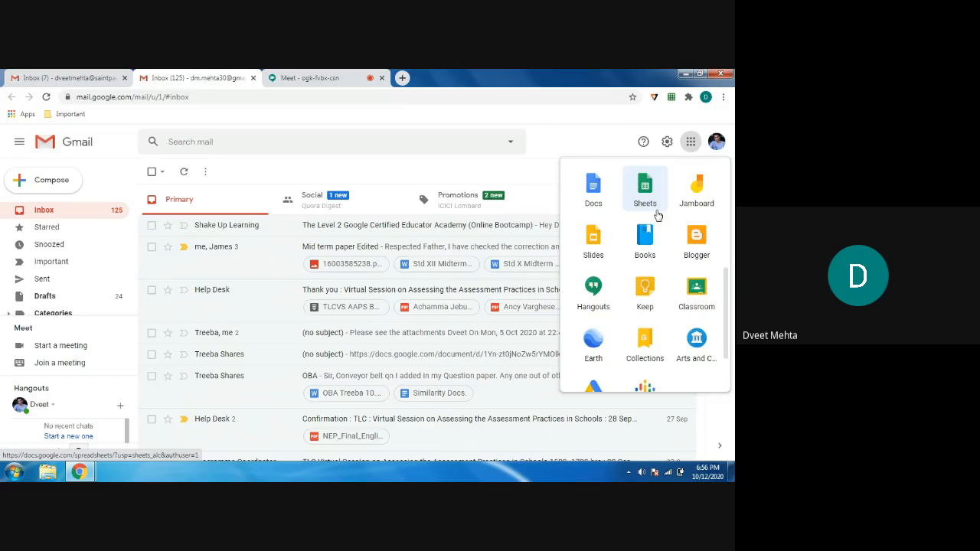
pyautogui.scroll(-3)
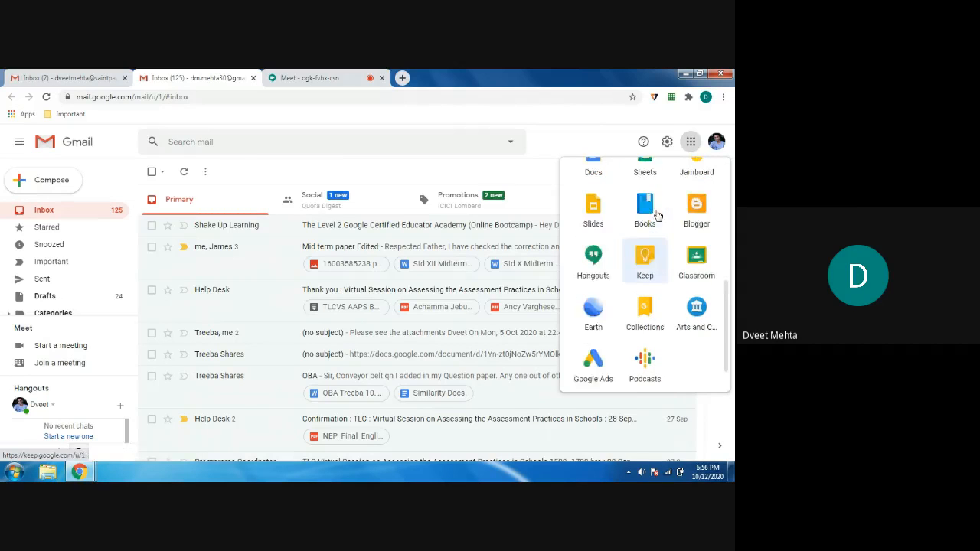
pyautogui.scroll(3)
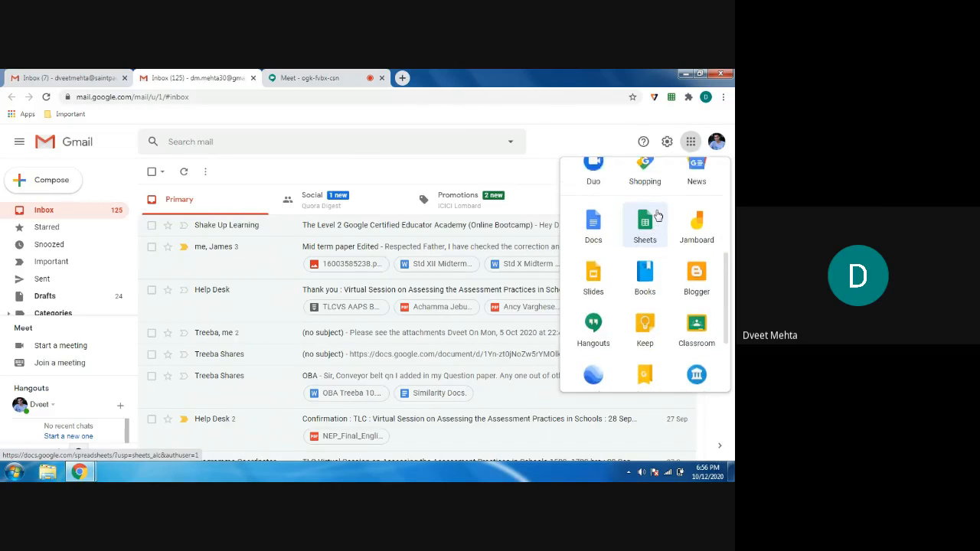
pyautogui.scroll(3)
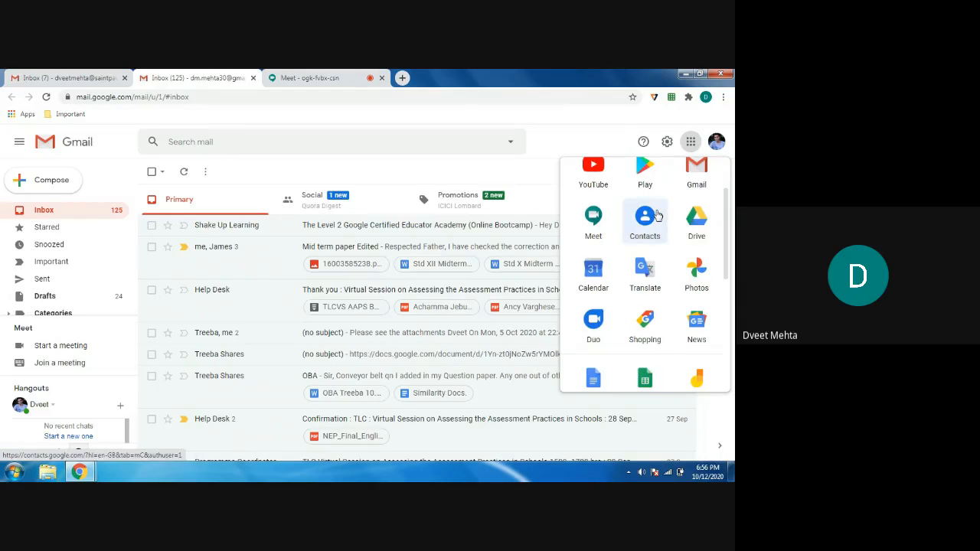
pyautogui.moveTo(696, 221)
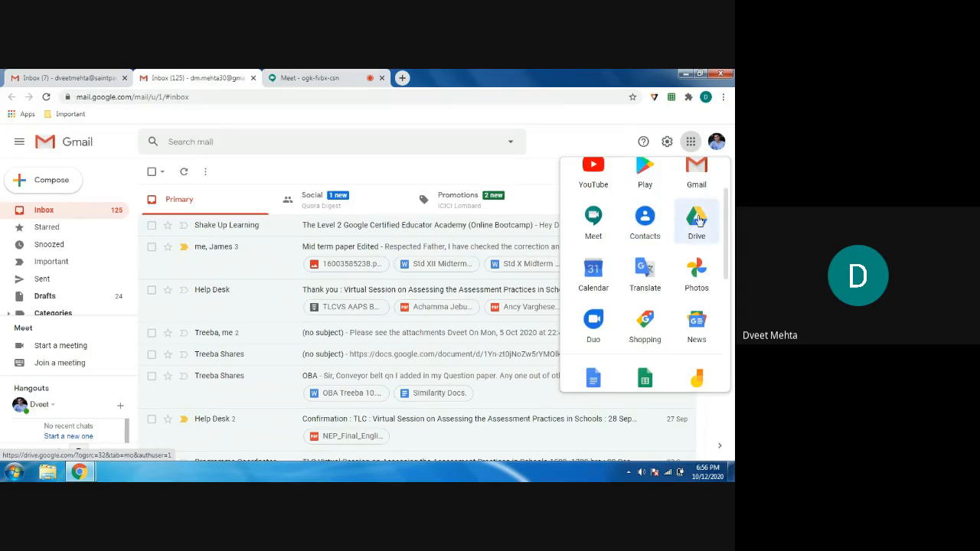
pyautogui.moveTo(697, 222)
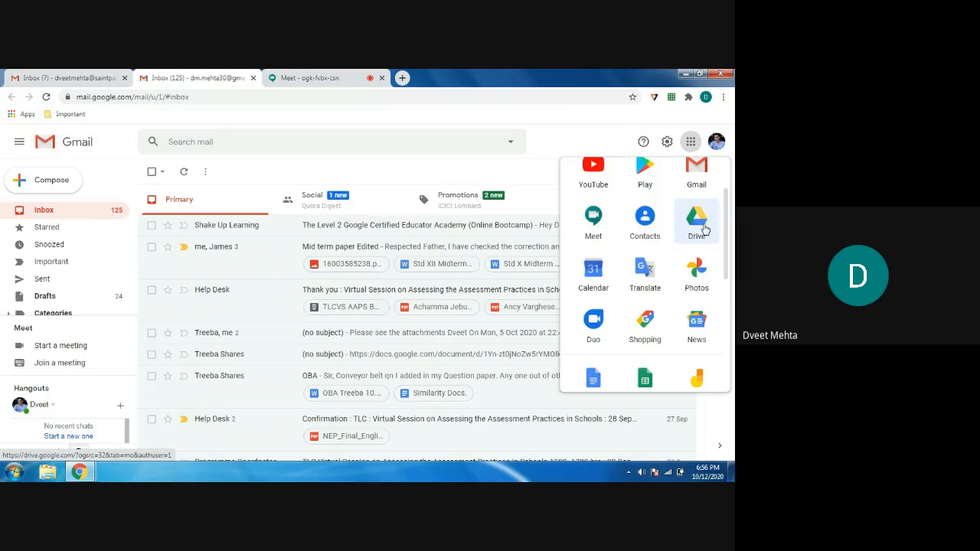
pyautogui.moveTo(697, 233)
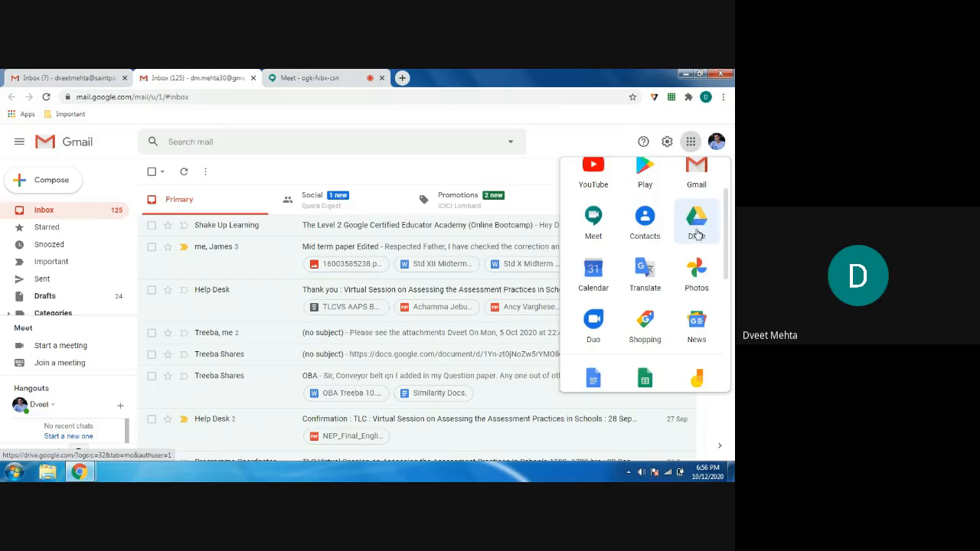
pyautogui.scroll(-3)
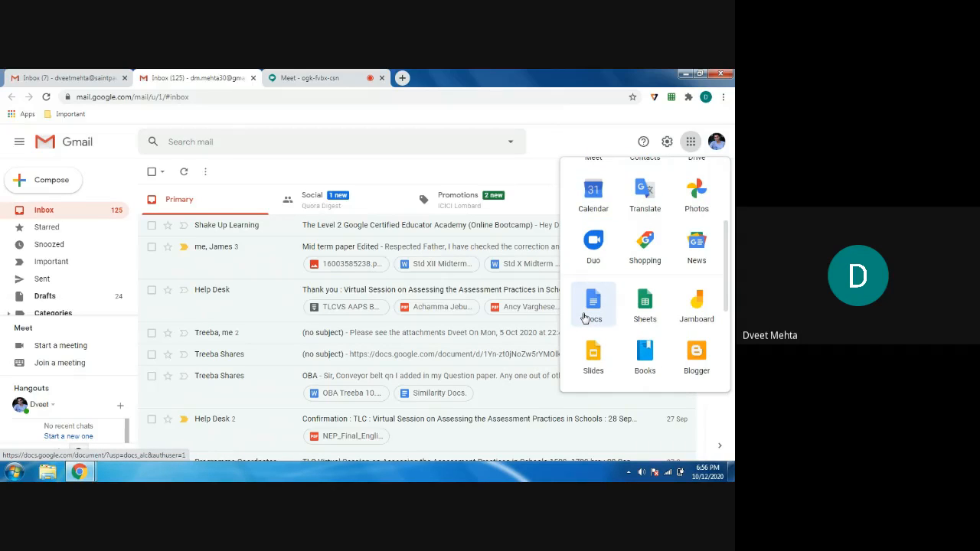
# Step: Launch Google Docs from the launcher and create a Blank document
pyautogui.click(592, 304)
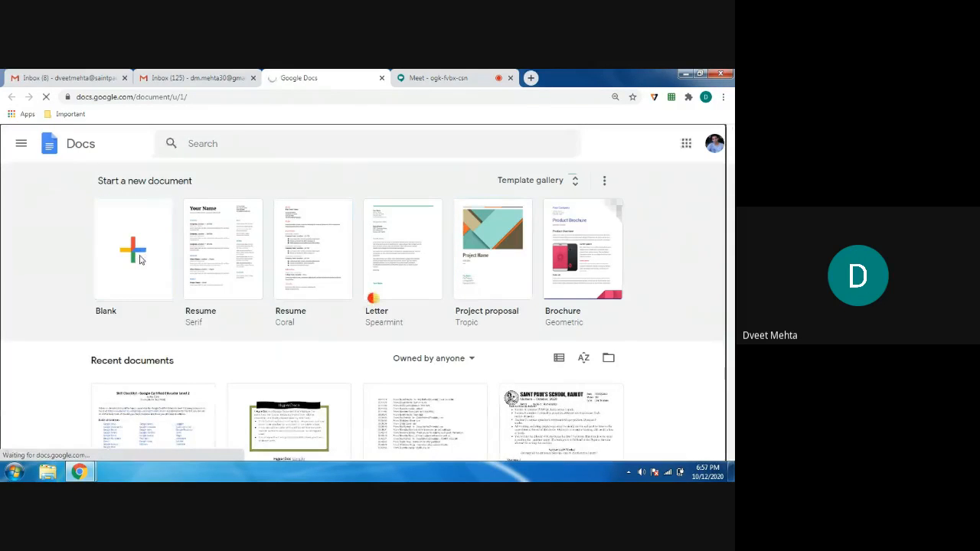
pyautogui.click(132, 250)
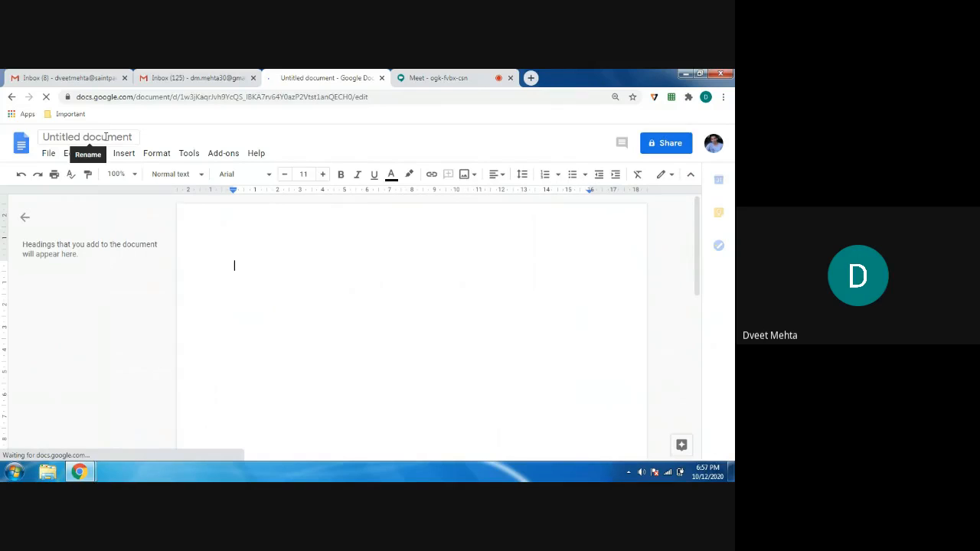
# Step: Rename the untitled document to 'Test'
pyautogui.doubleClick(107, 136)
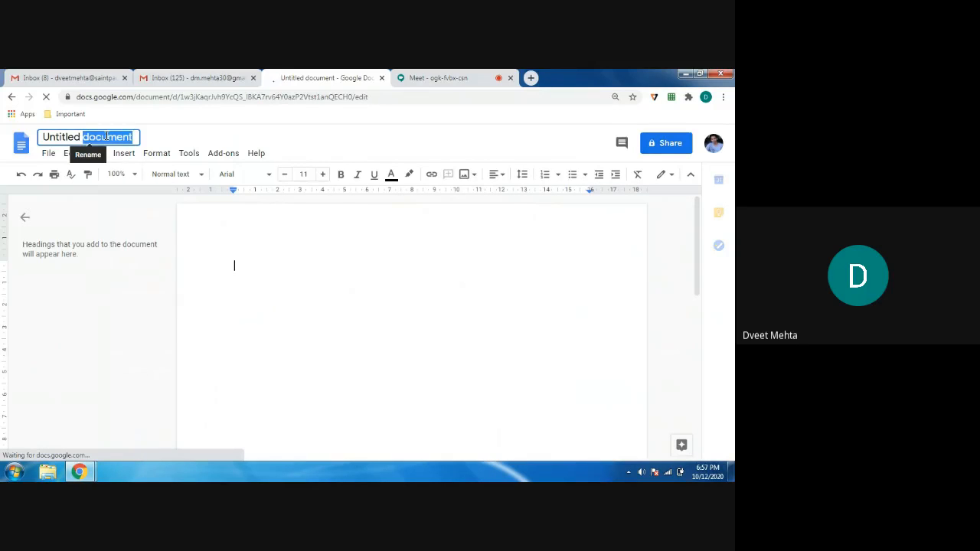
pyautogui.write('Test')
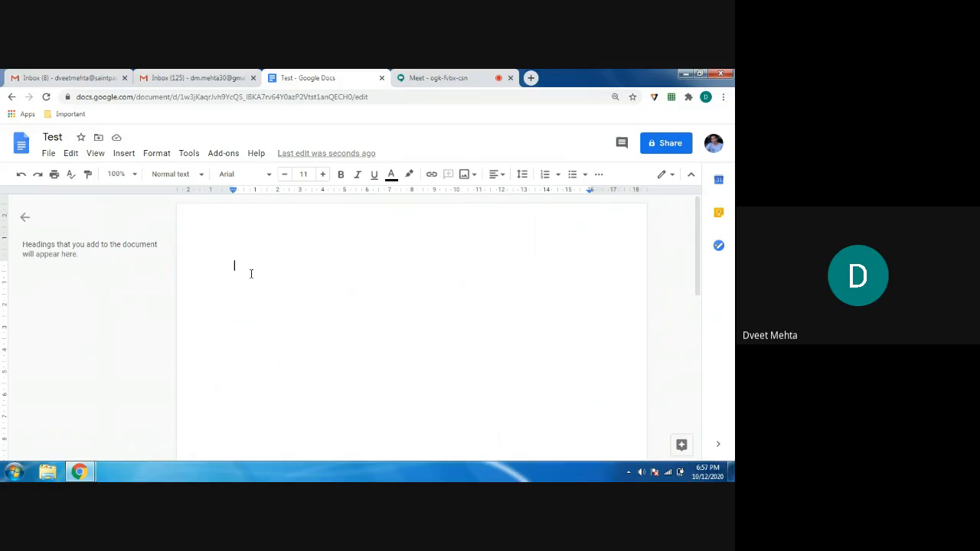
pyautogui.moveTo(294, 217)
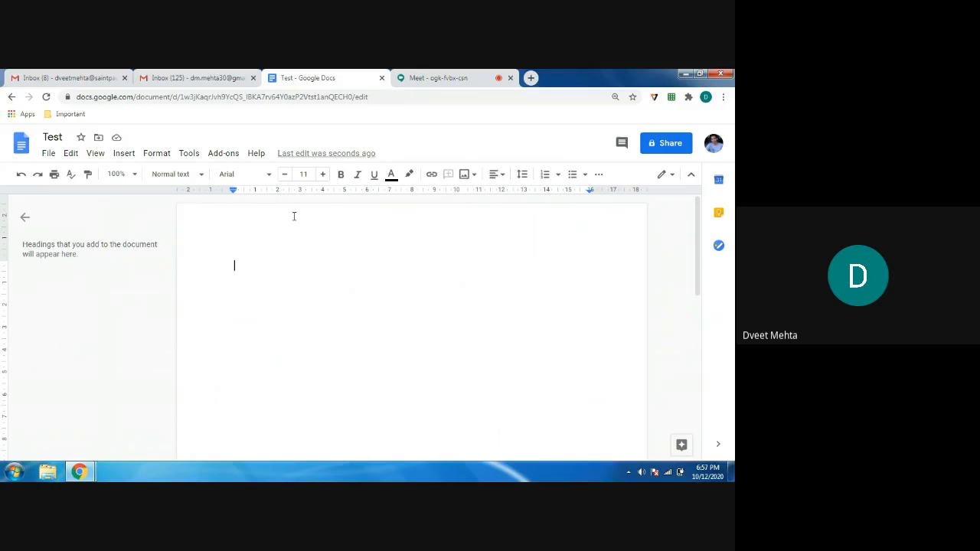
pyautogui.moveTo(322, 174)
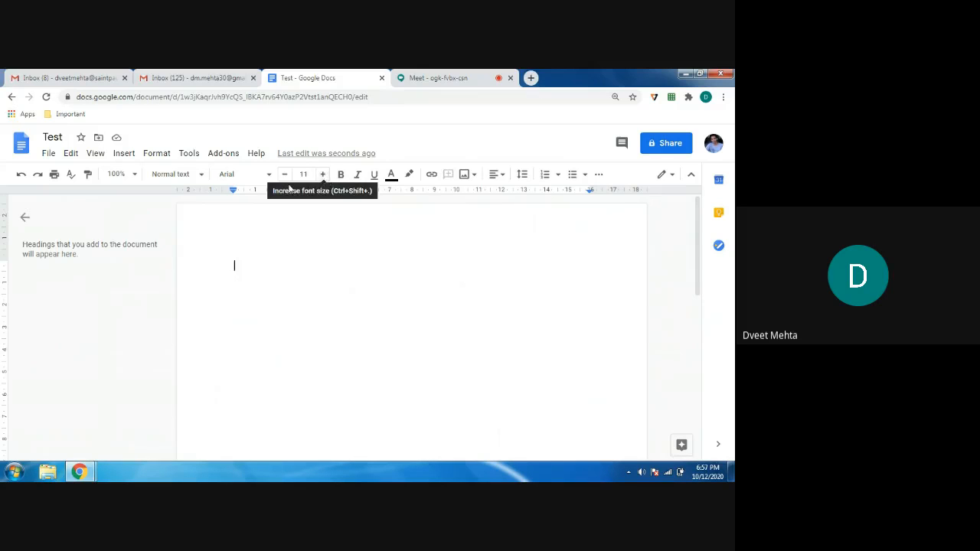
pyautogui.moveTo(303, 174)
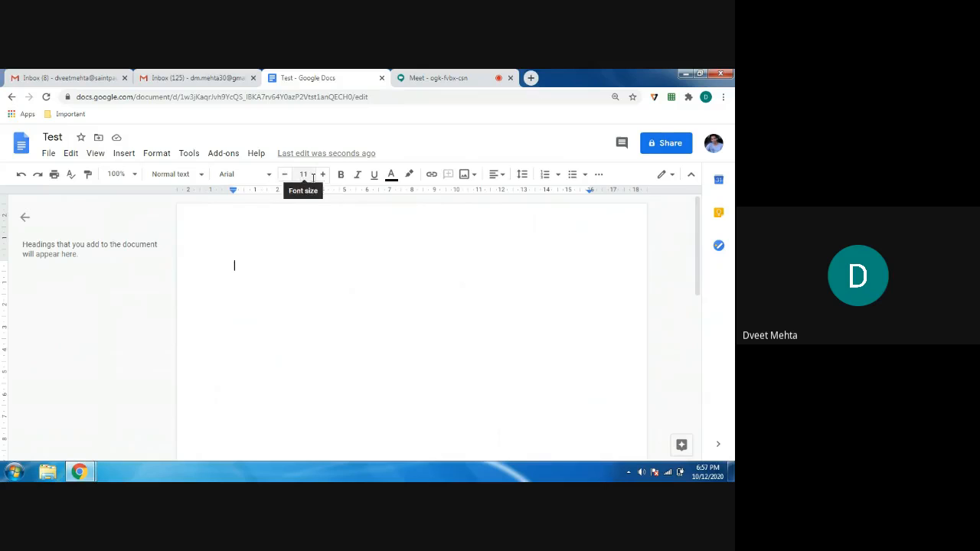
pyautogui.moveTo(234, 190)
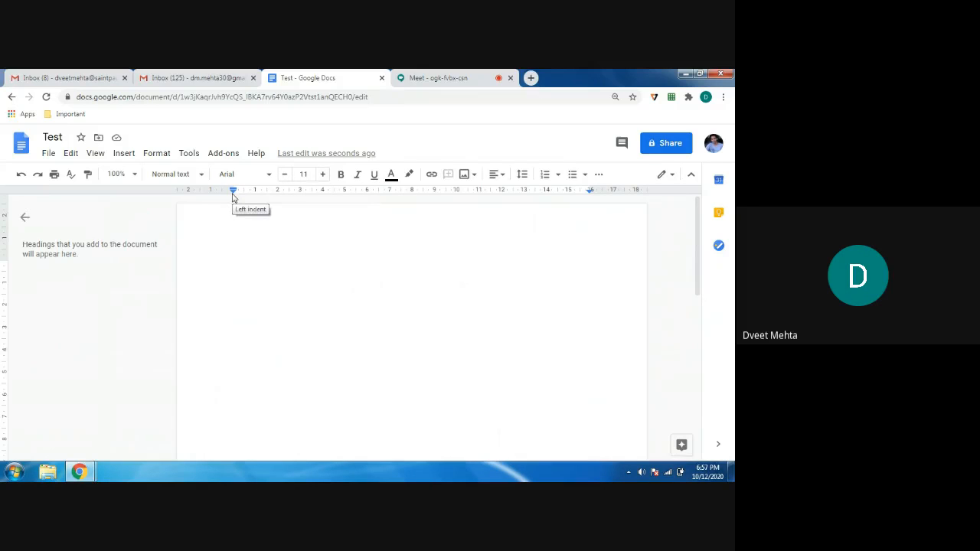
pyautogui.moveTo(239, 222)
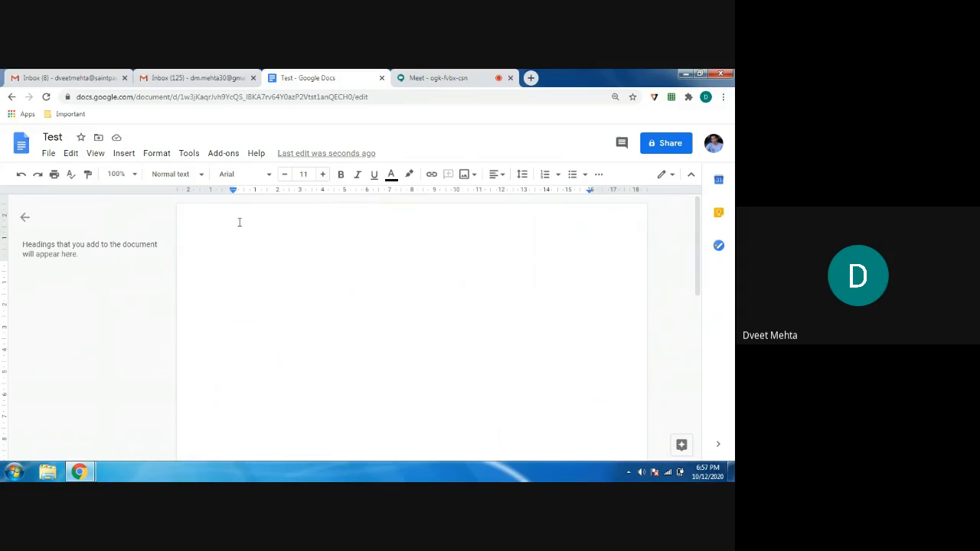
pyautogui.moveTo(157, 153)
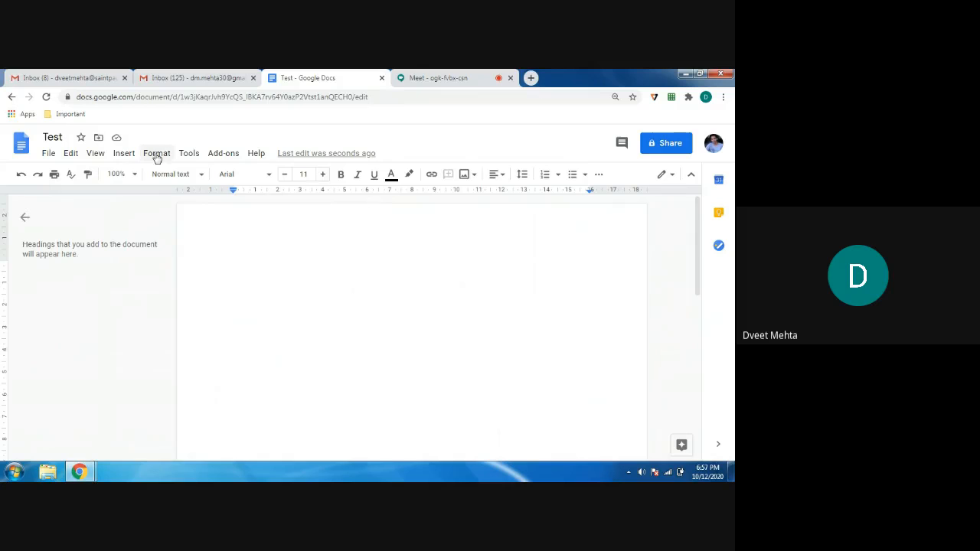
# Step: Browse the menus and choose Insert > Image > Search the web
pyautogui.click(156, 153)
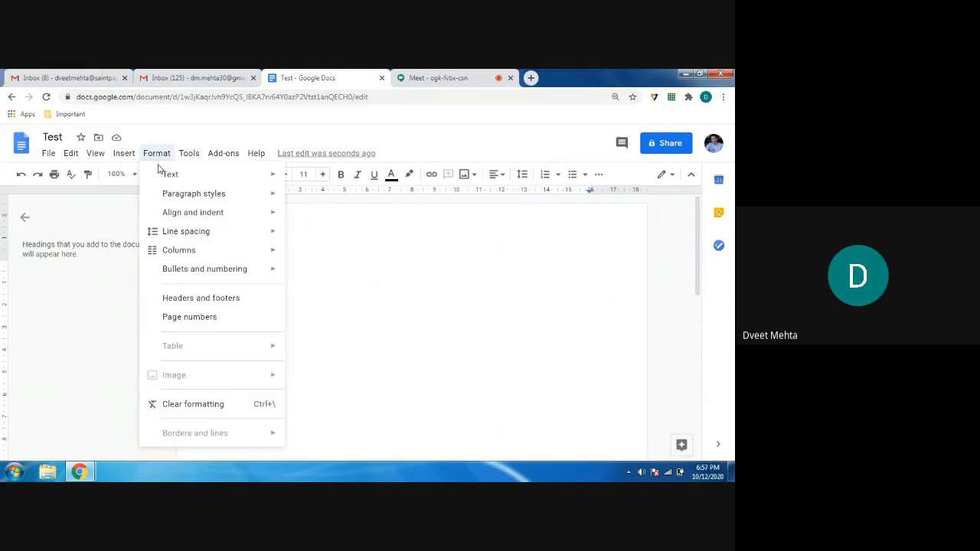
pyautogui.click(123, 152)
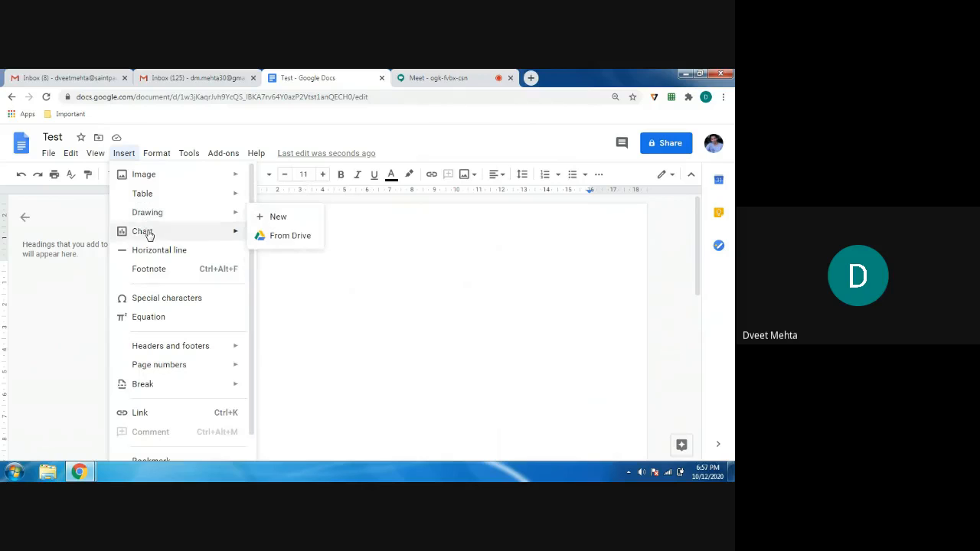
pyautogui.moveTo(156, 284)
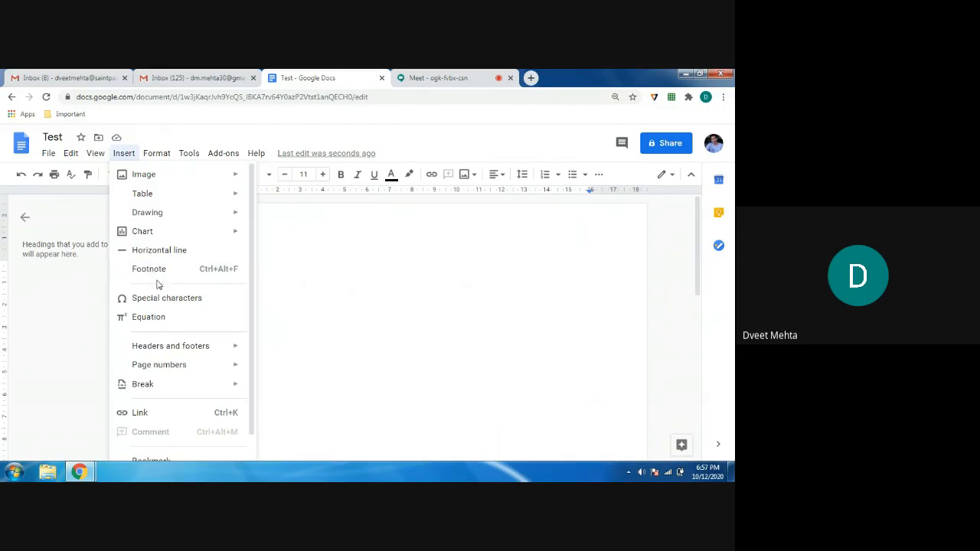
pyautogui.moveTo(149, 317)
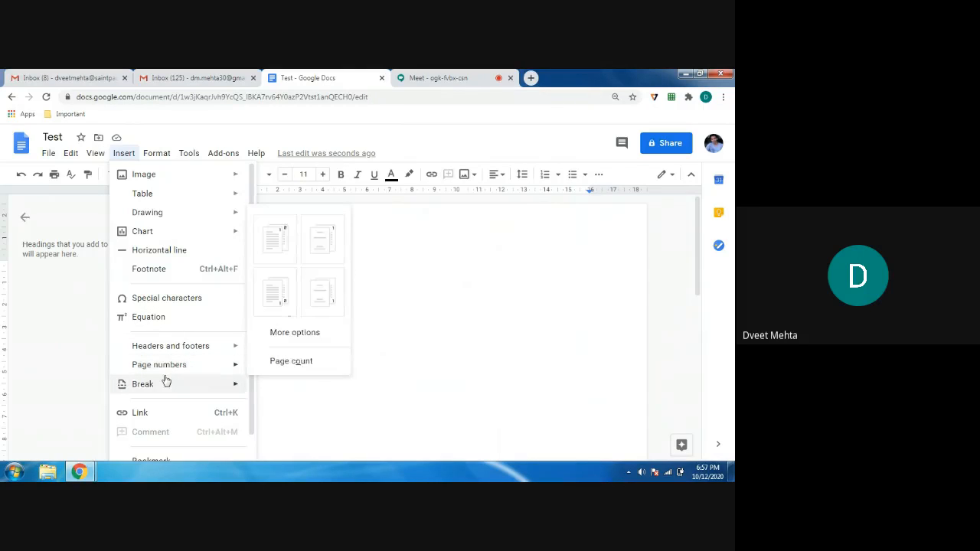
pyautogui.moveTo(150, 421)
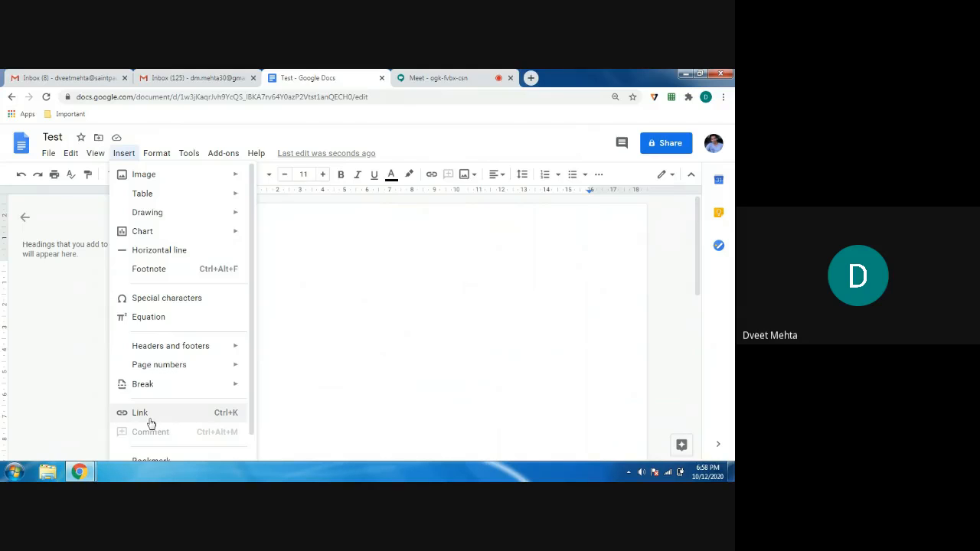
pyautogui.moveTo(285, 190)
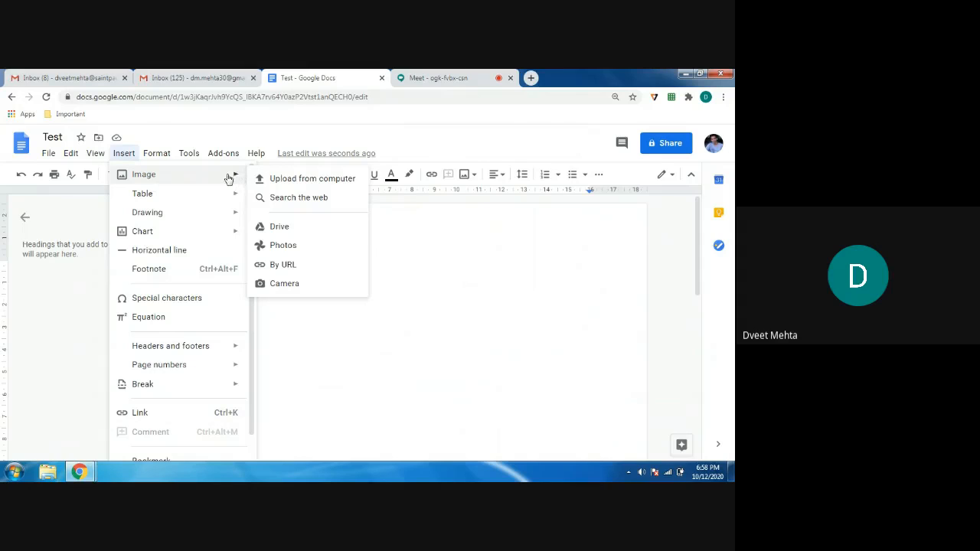
pyautogui.moveTo(311, 178)
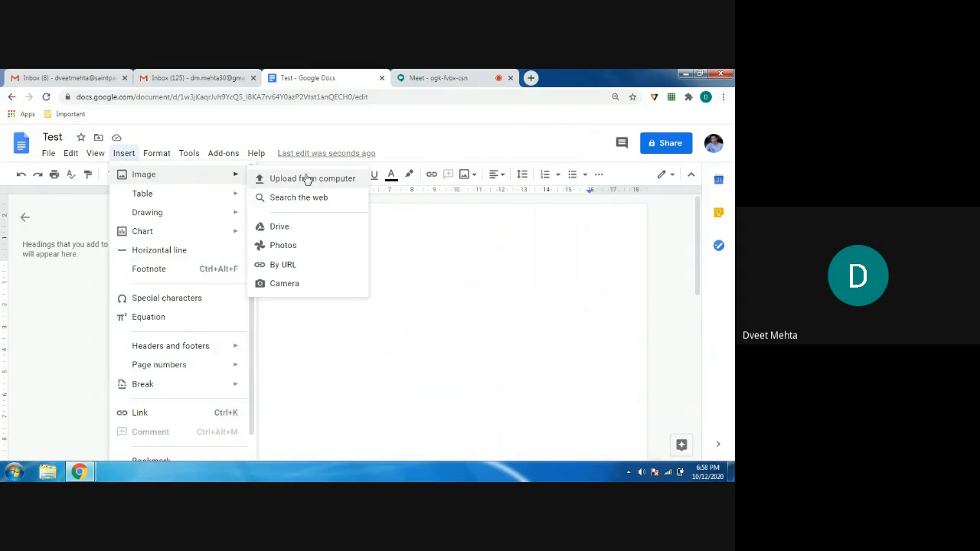
pyautogui.click(299, 197)
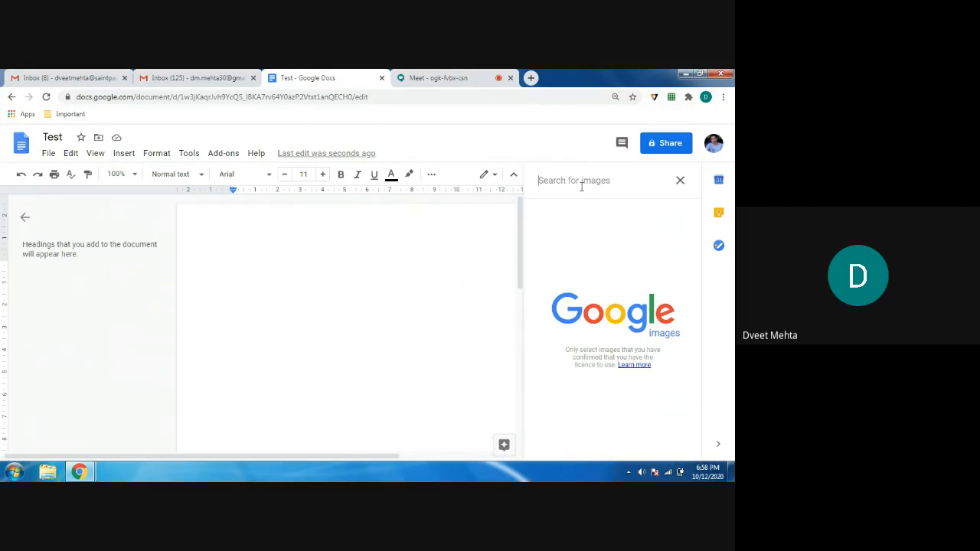
# Step: Search the web for 'Taj Mahal' and insert the first photo
pyautogui.write('Taj M')
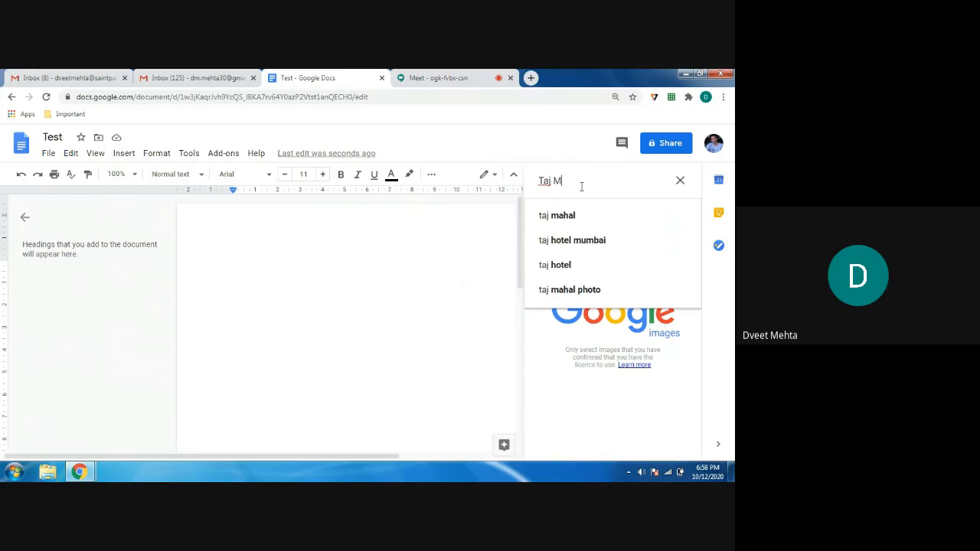
pyautogui.click(563, 215)
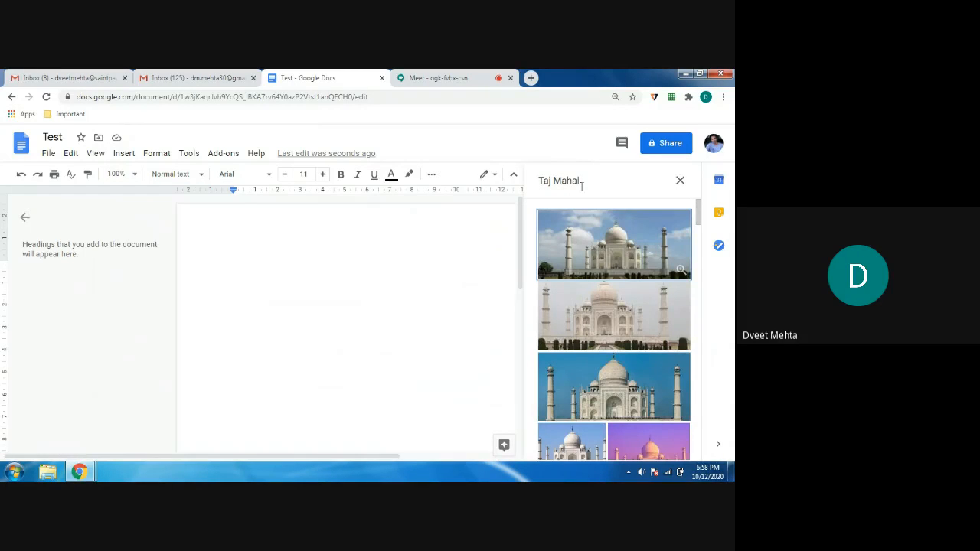
pyautogui.moveTo(594, 253)
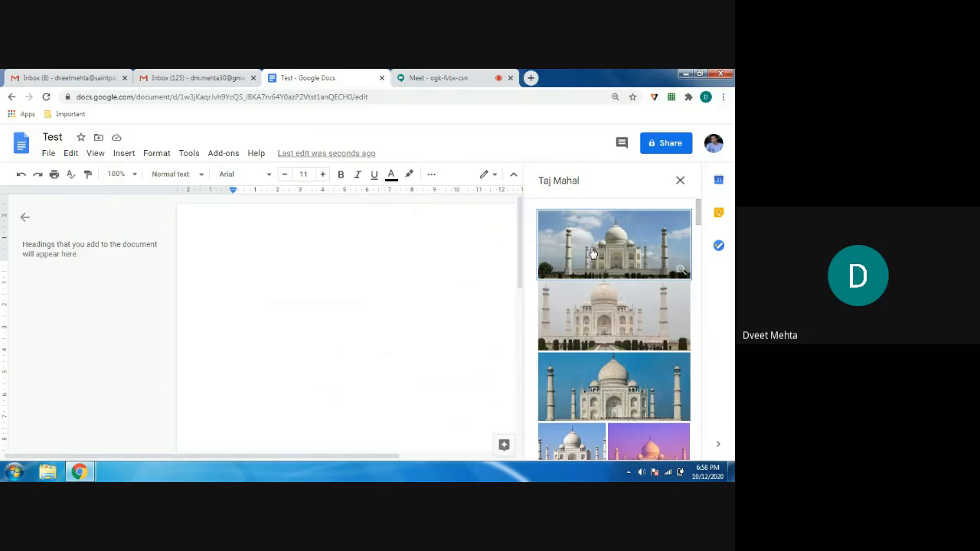
pyautogui.click(613, 244)
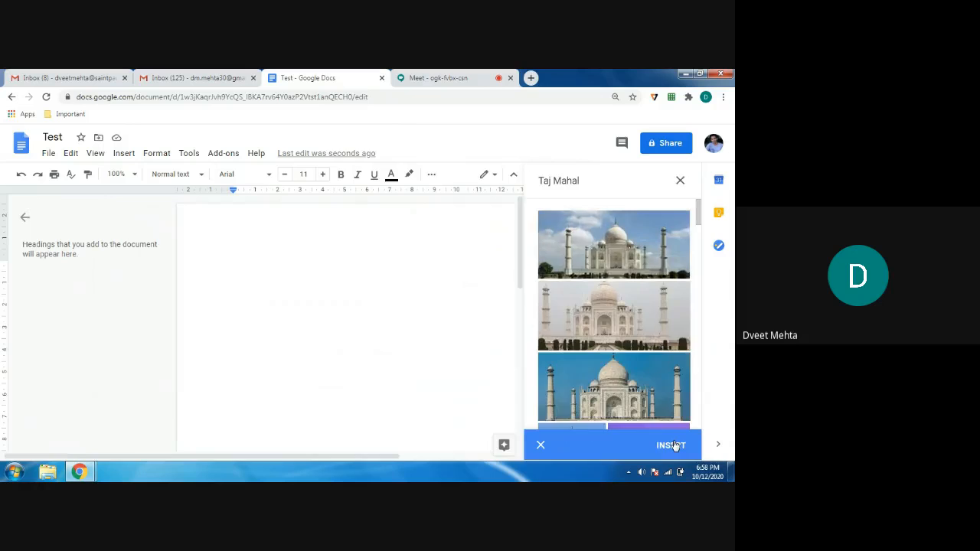
pyautogui.click(671, 444)
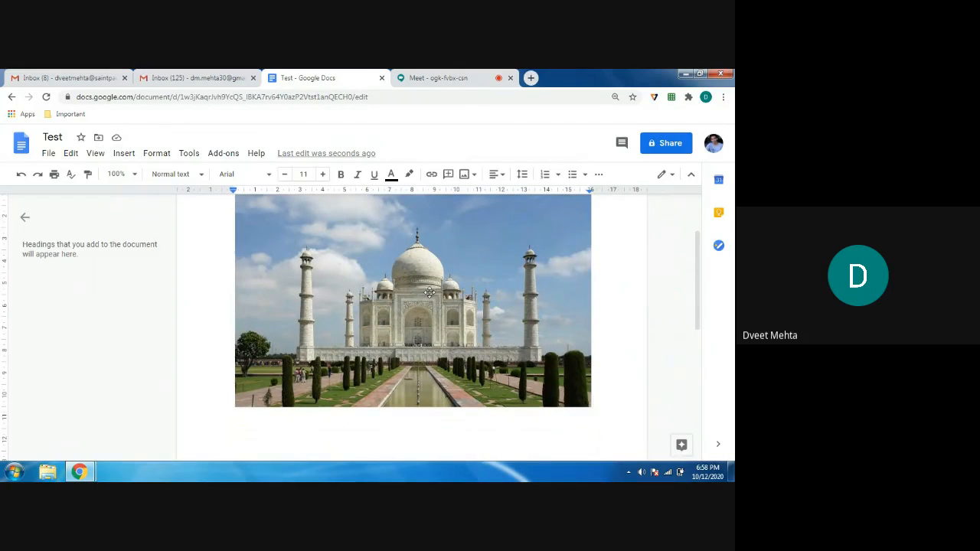
# Step: Try stretching the cropped Taj Mahal photo, restore it uncropped, then shrink it to half size
pyautogui.click(414, 299)
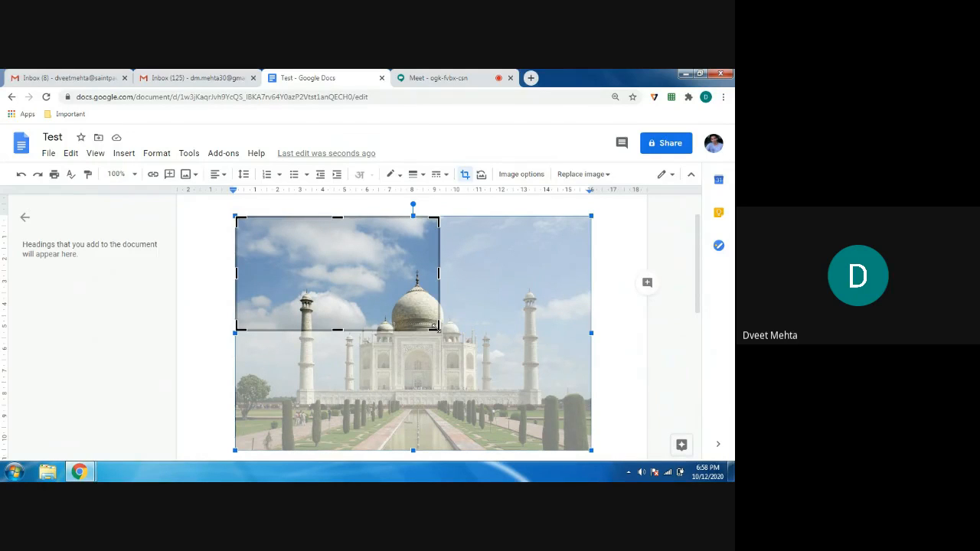
pyautogui.moveTo(600, 371)
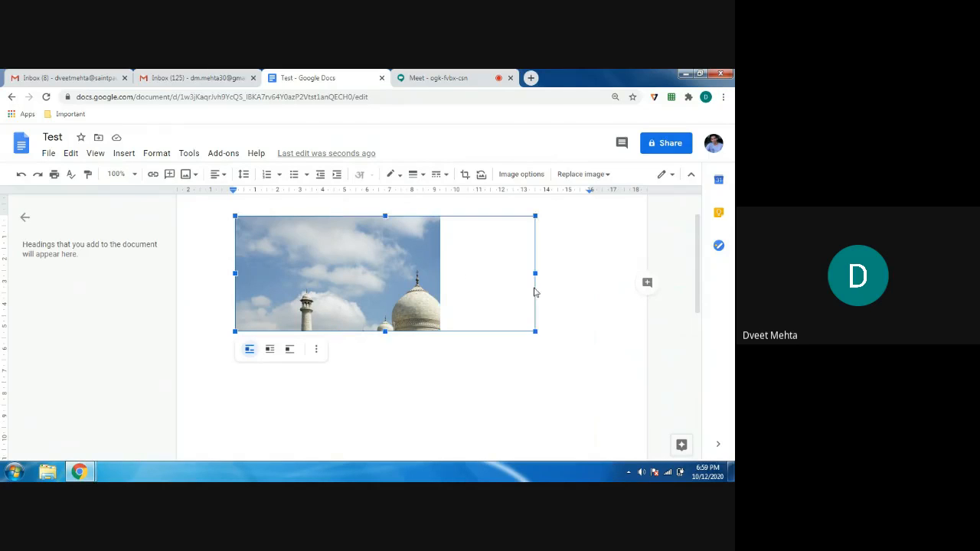
pyautogui.moveTo(535, 274); pyautogui.dragTo(584, 274)
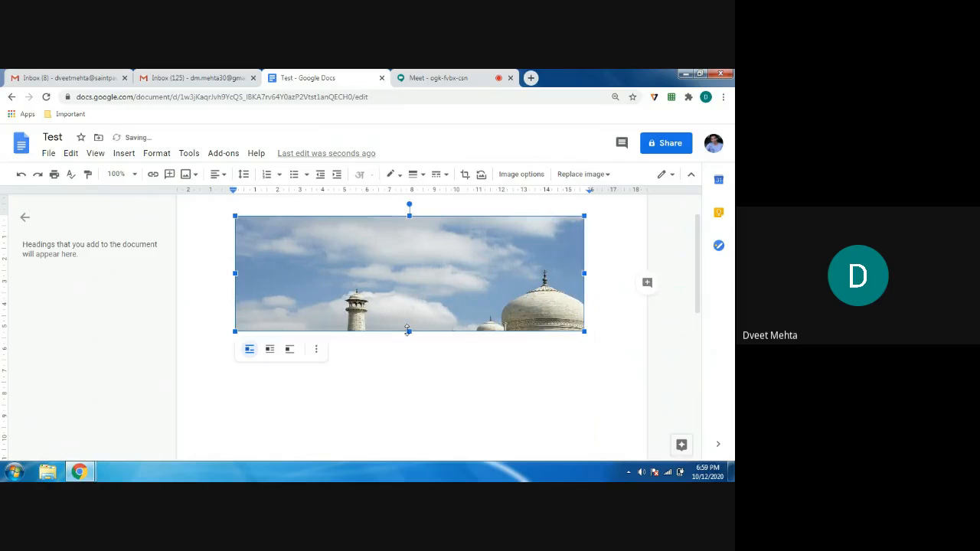
pyautogui.moveTo(408, 331); pyautogui.dragTo(410, 400)
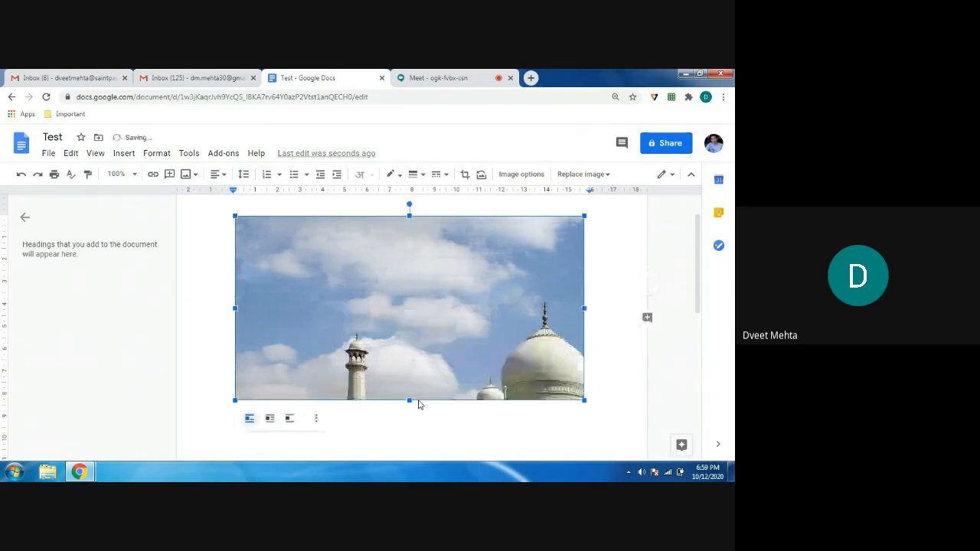
pyautogui.moveTo(584, 400); pyautogui.dragTo(440, 331)
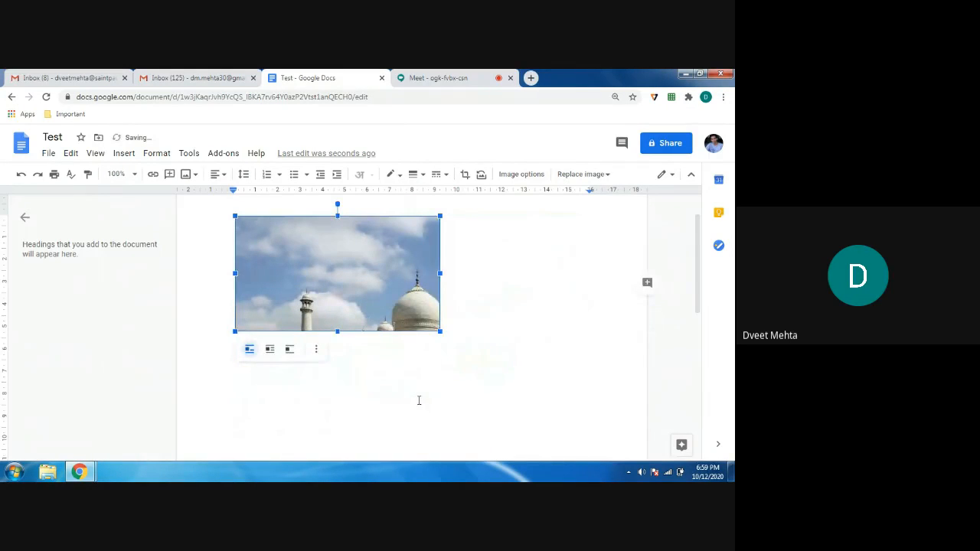
pyautogui.moveTo(440, 331); pyautogui.dragTo(589, 450)
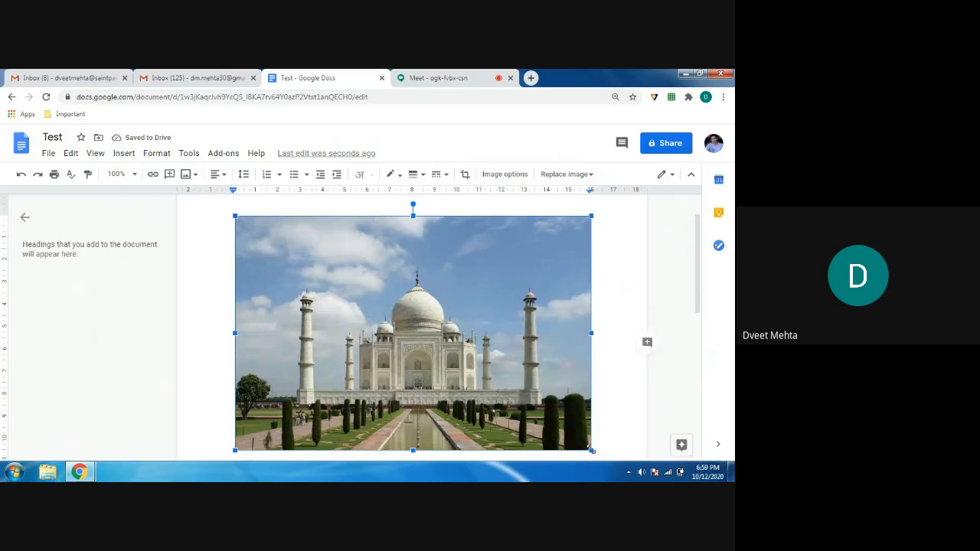
pyautogui.moveTo(592, 450); pyautogui.dragTo(450, 355)
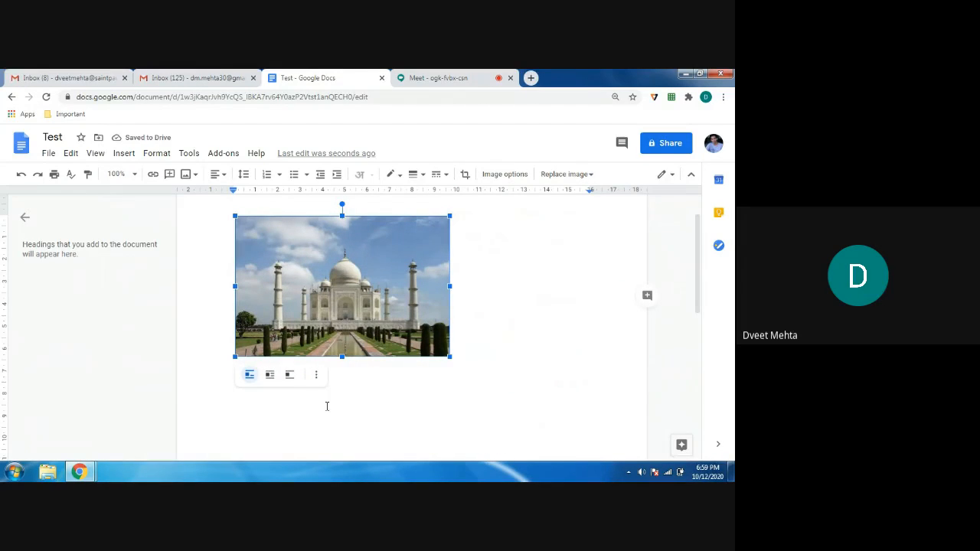
pyautogui.moveTo(269, 374)
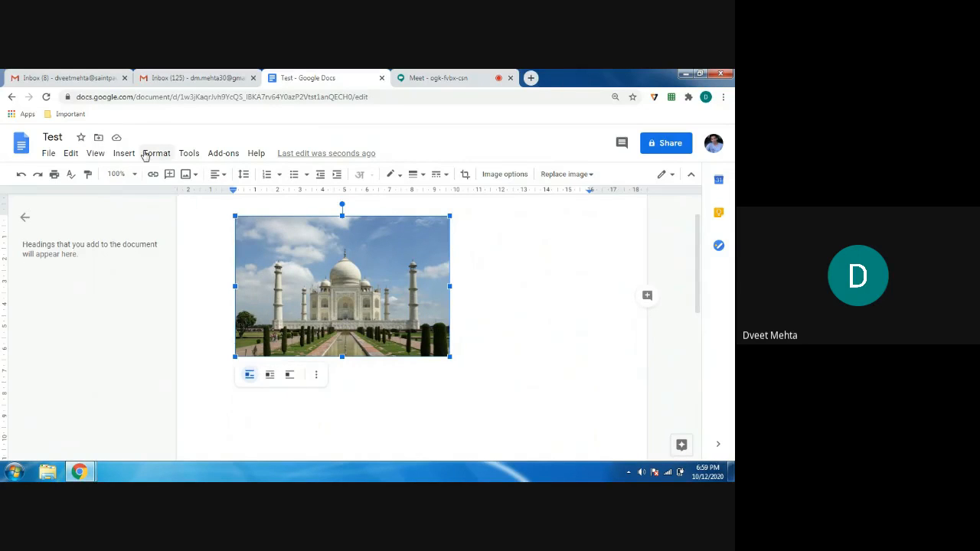
pyautogui.click(123, 154)
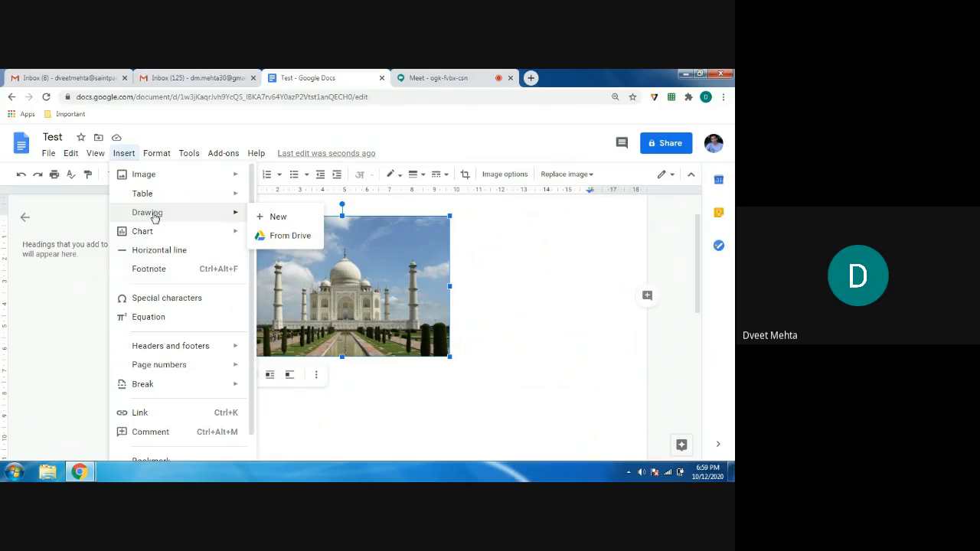
pyautogui.moveTo(161, 234)
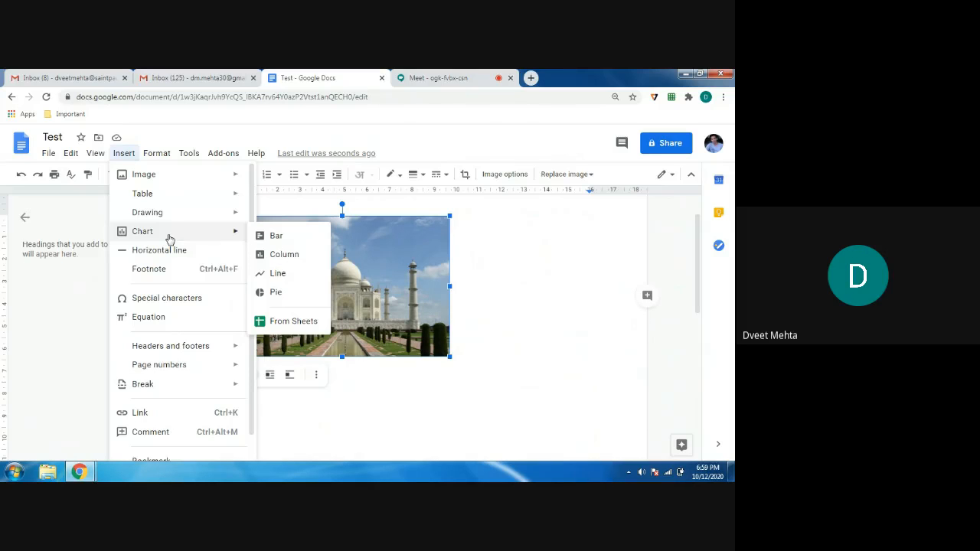
pyautogui.moveTo(284, 254)
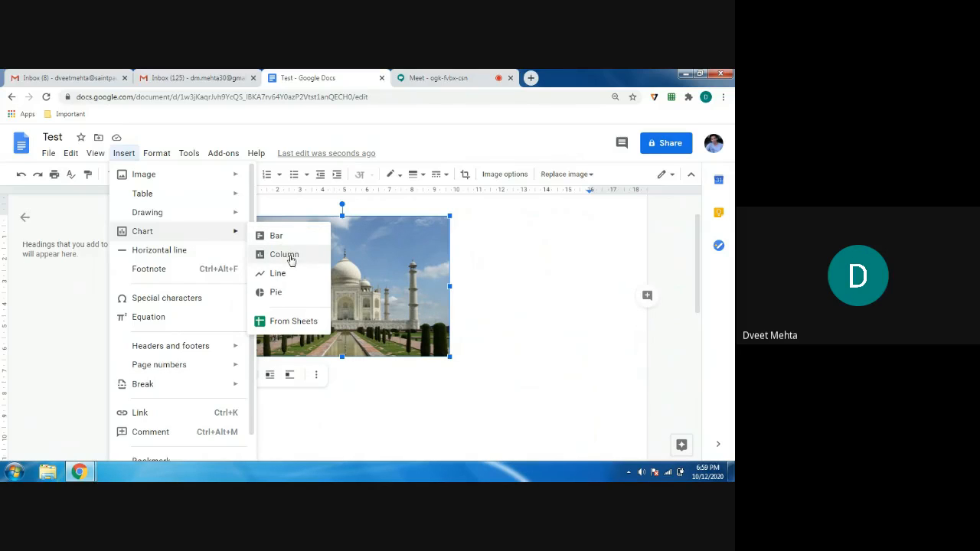
pyautogui.moveTo(218, 300)
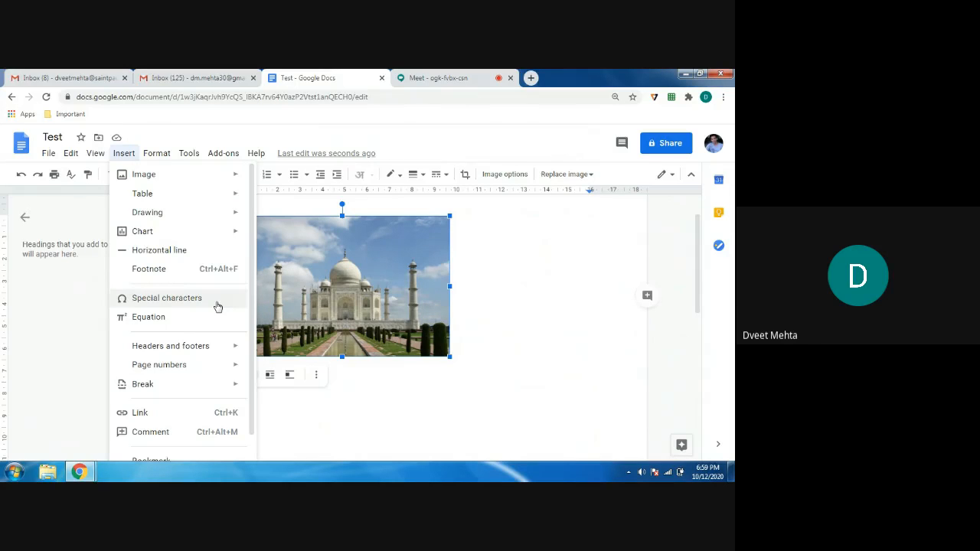
pyautogui.click(188, 153)
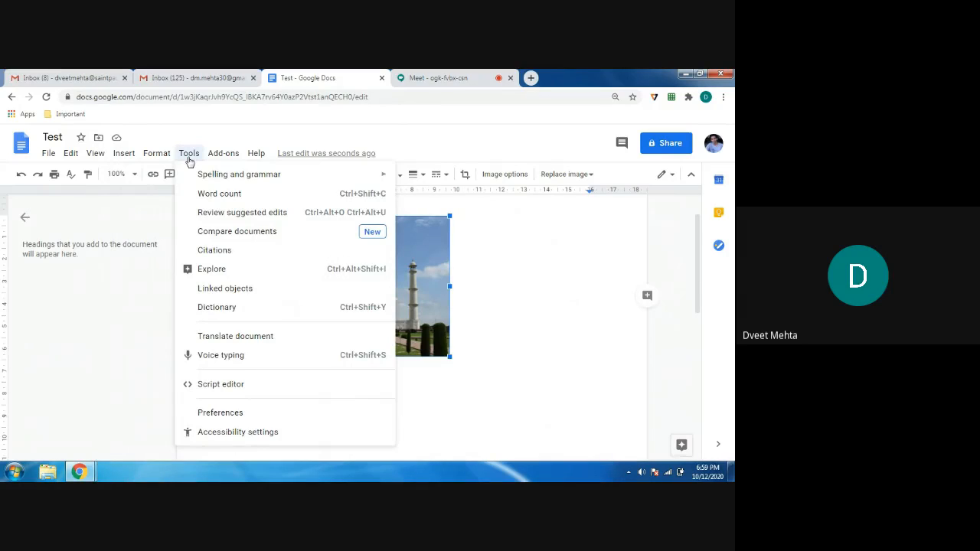
pyautogui.moveTo(238, 174)
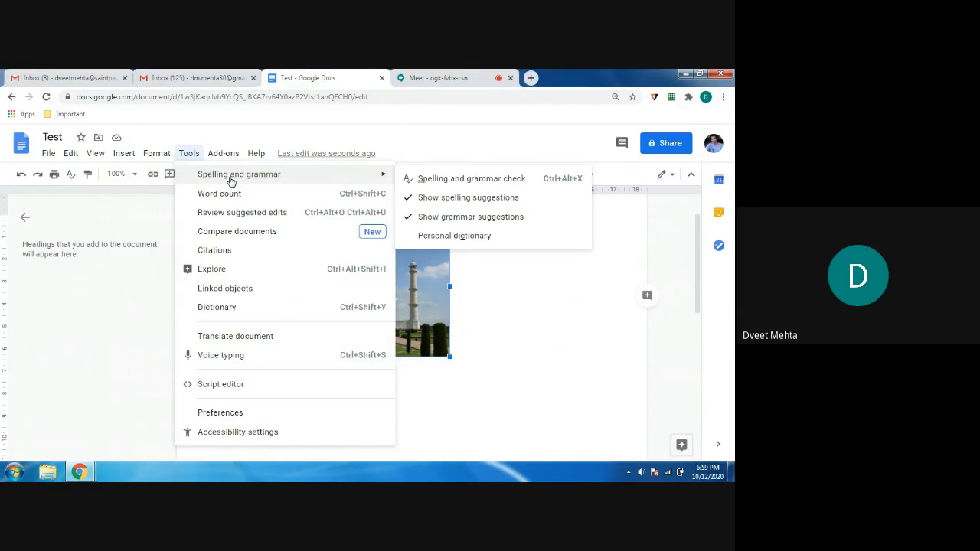
pyautogui.moveTo(232, 194)
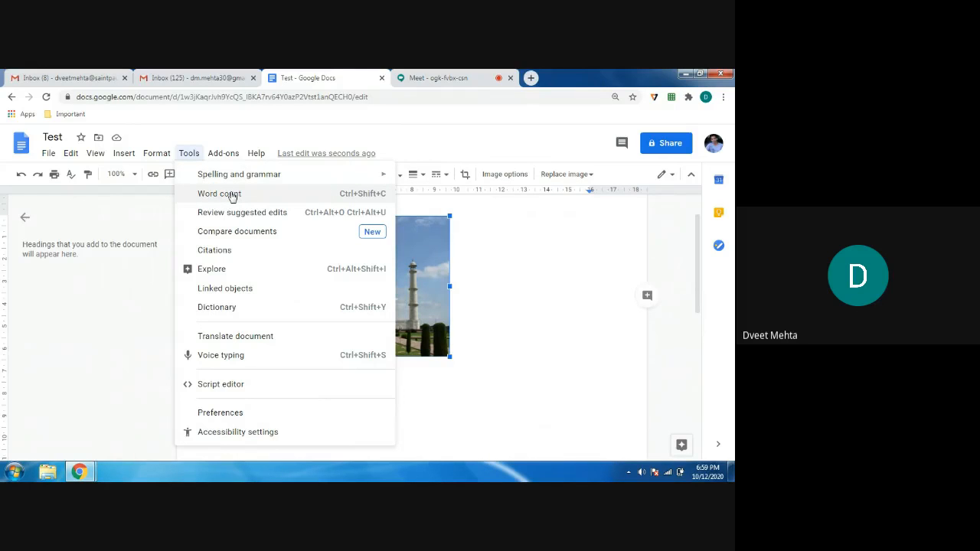
pyautogui.moveTo(242, 212)
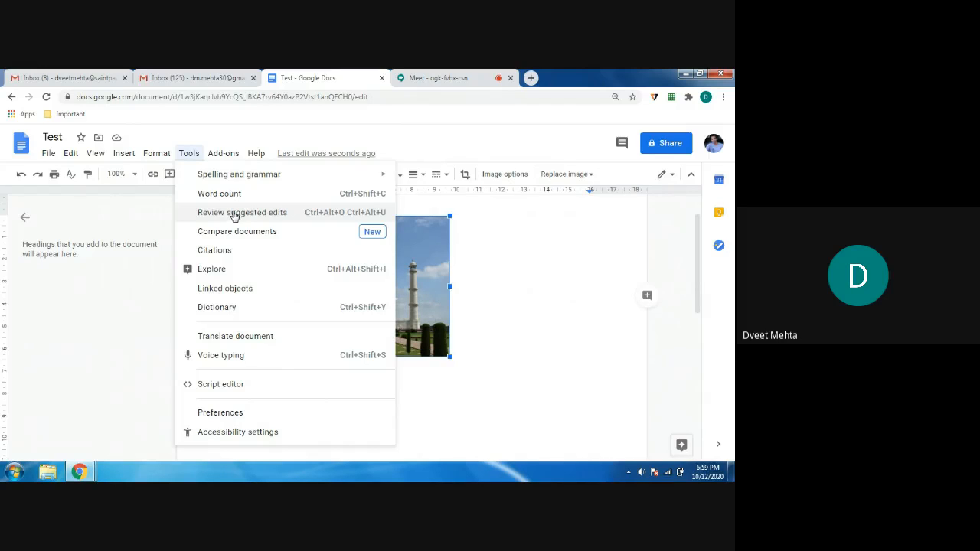
pyautogui.moveTo(234, 255)
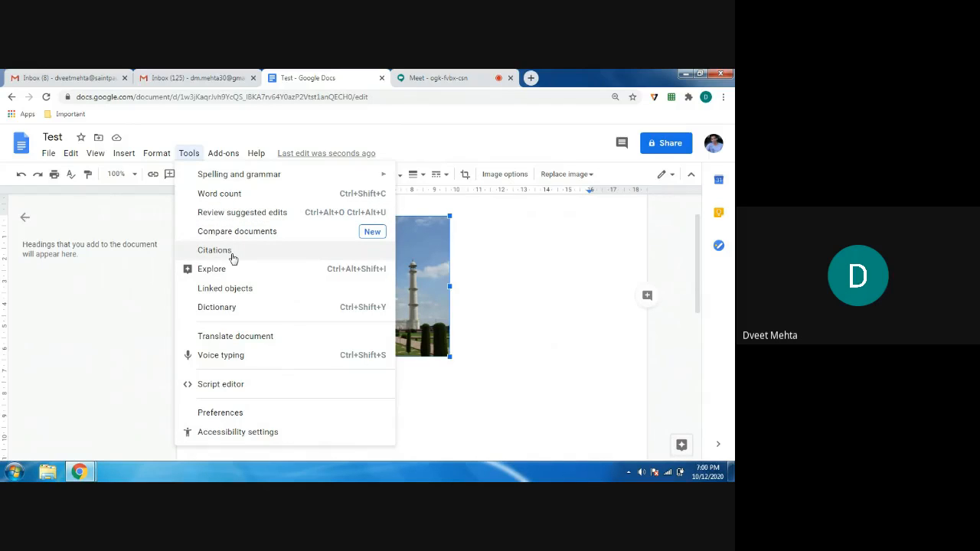
pyautogui.moveTo(232, 268)
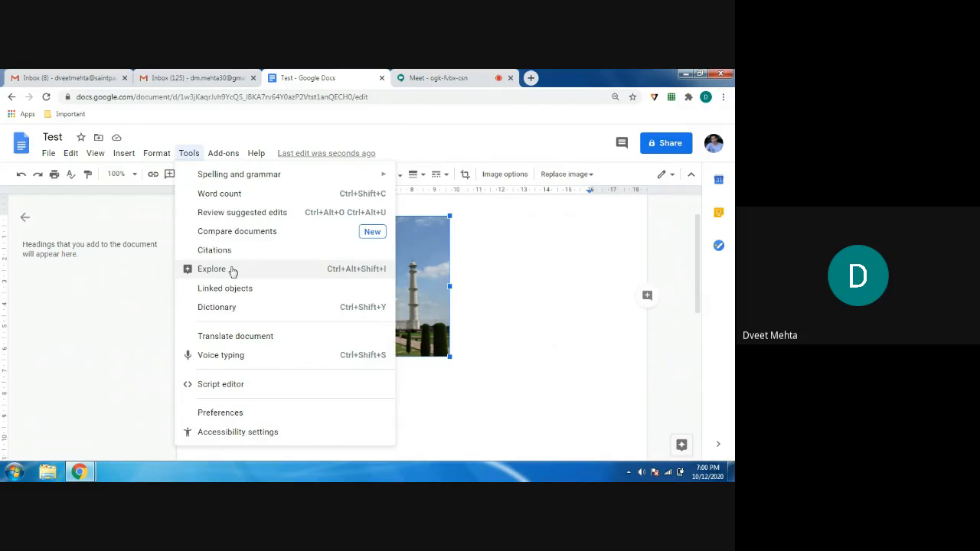
pyautogui.moveTo(235, 336)
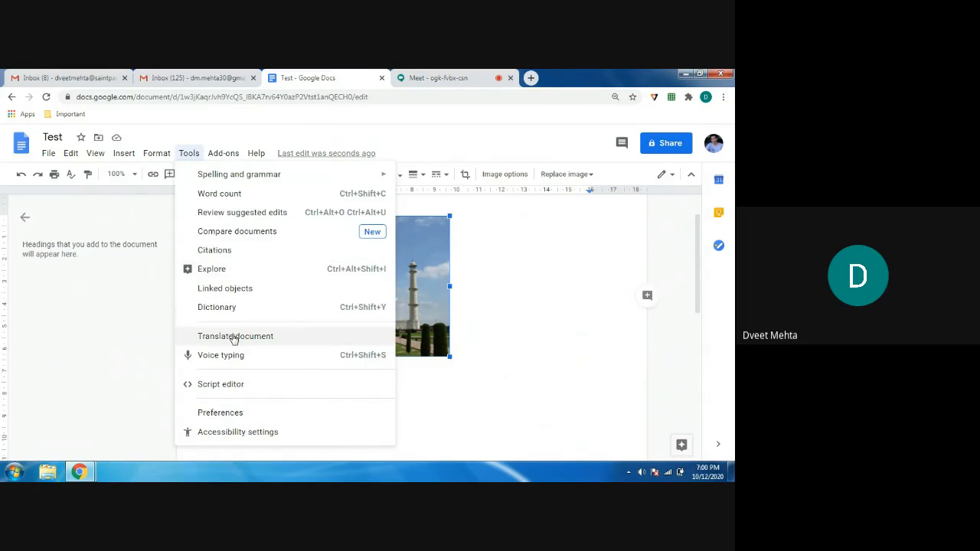
pyautogui.moveTo(235, 348)
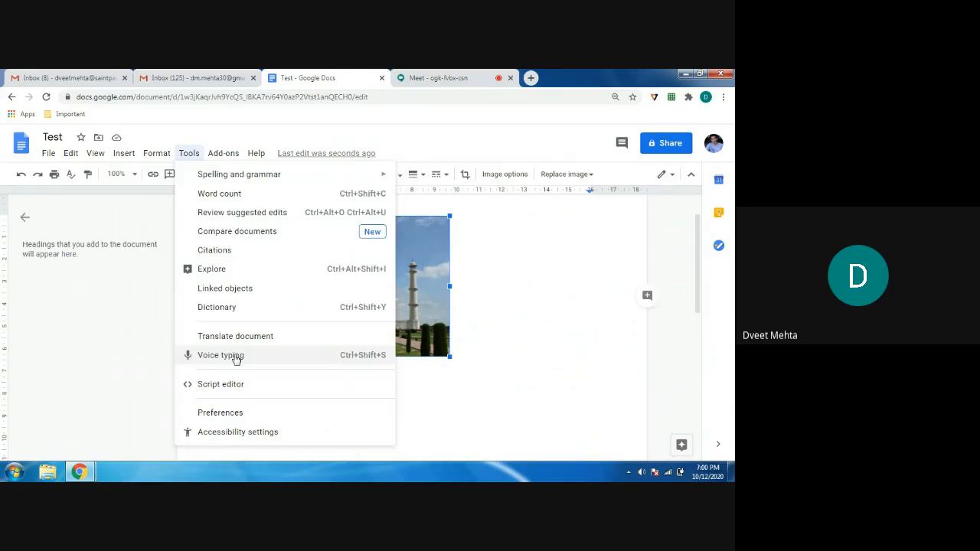
# Step: Switch on Voice typing from the Tools menu
pyautogui.click(220, 354)
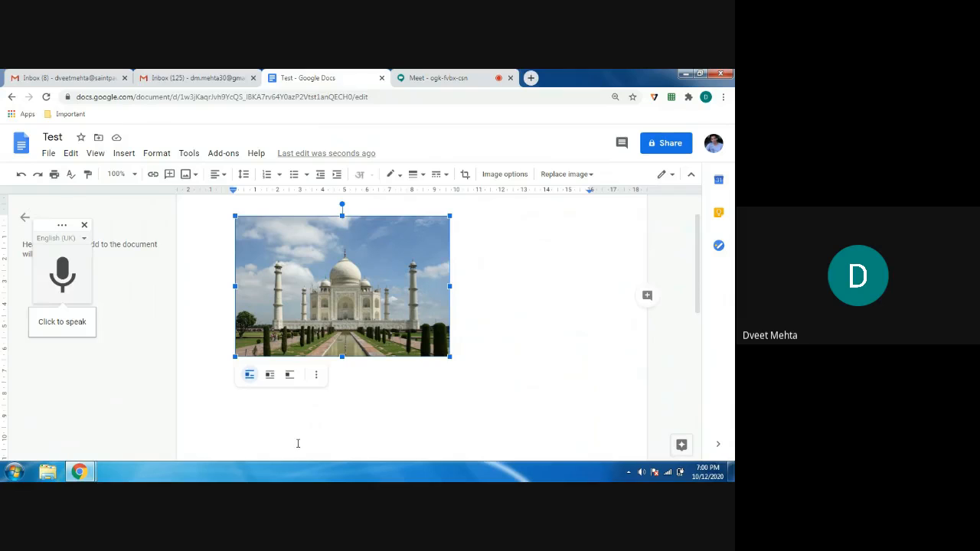
pyautogui.moveTo(345, 386)
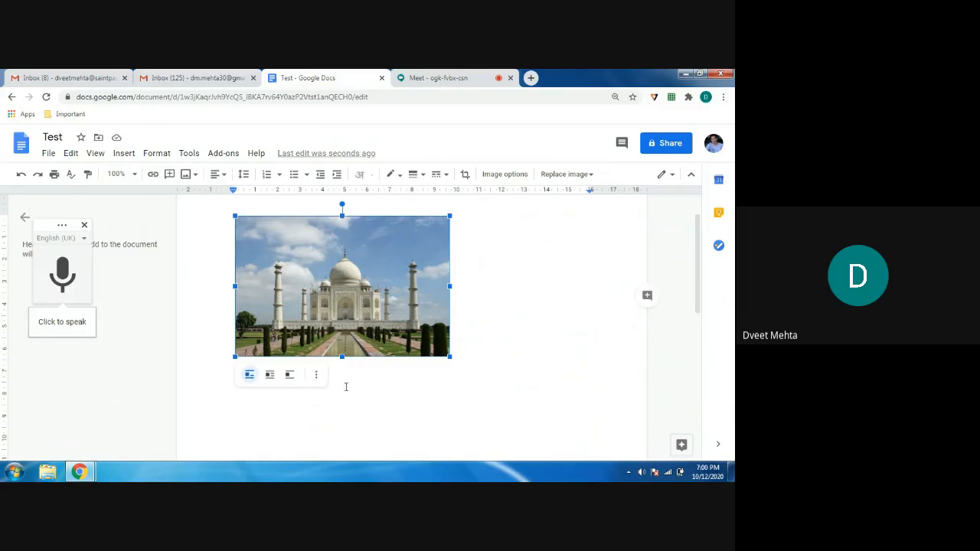
# Step: Delete the Taj Mahal photo and start the voice typing microphone
pyautogui.press('delete')
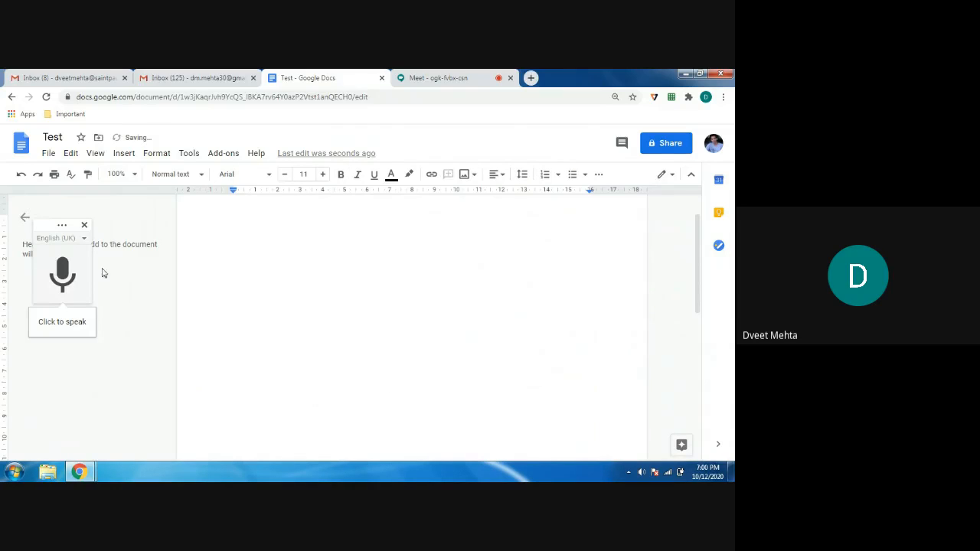
pyautogui.click(62, 275)
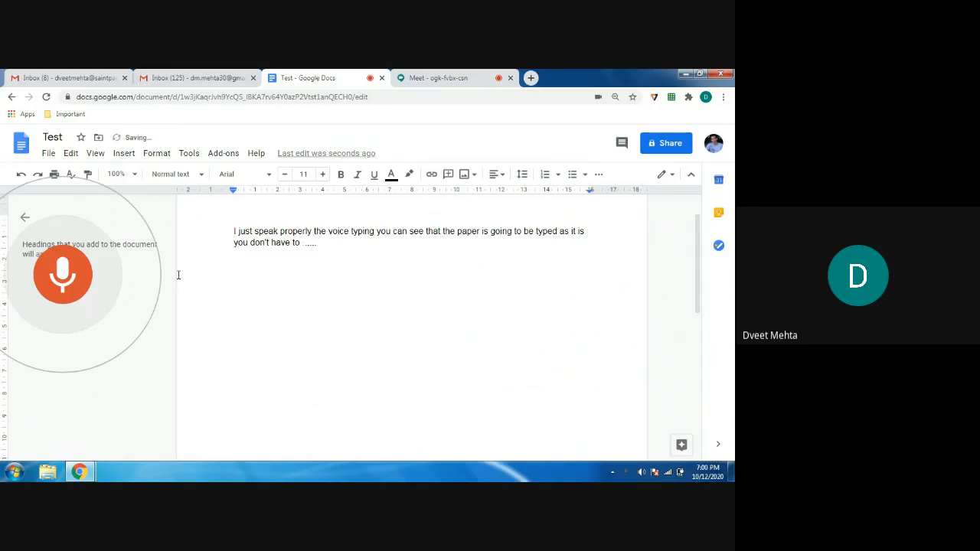
# Step: Dictate a paragraph about how voice typing works, then stop the microphone
pyautogui.write('wait for many of the things that you are to do :..')
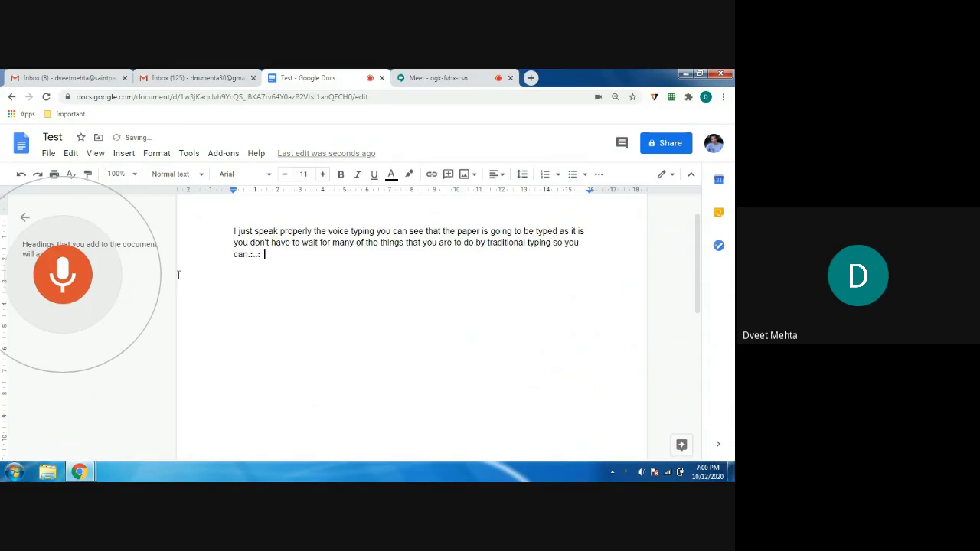
pyautogui.write('see or hear as soon as')
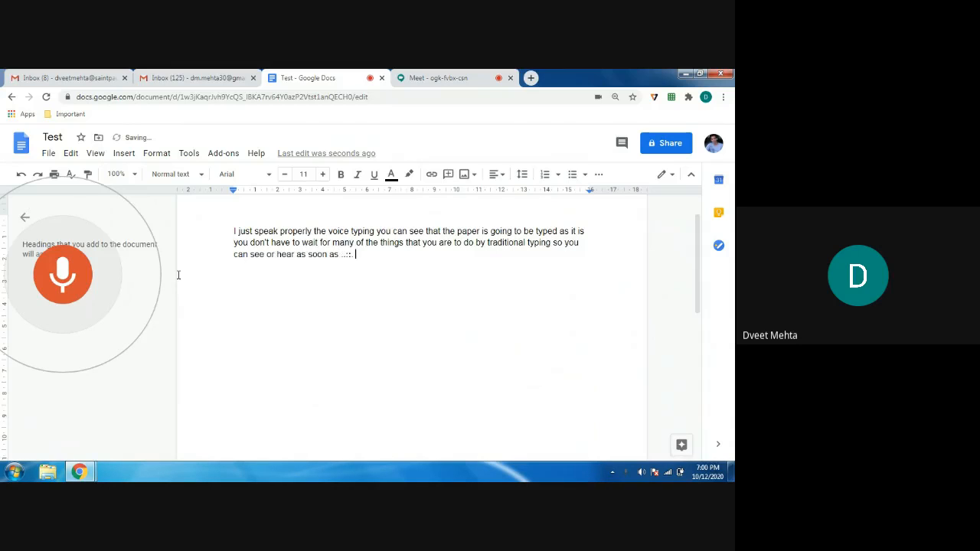
pyautogui.write('ISP the paper is going to be type you should have a good')
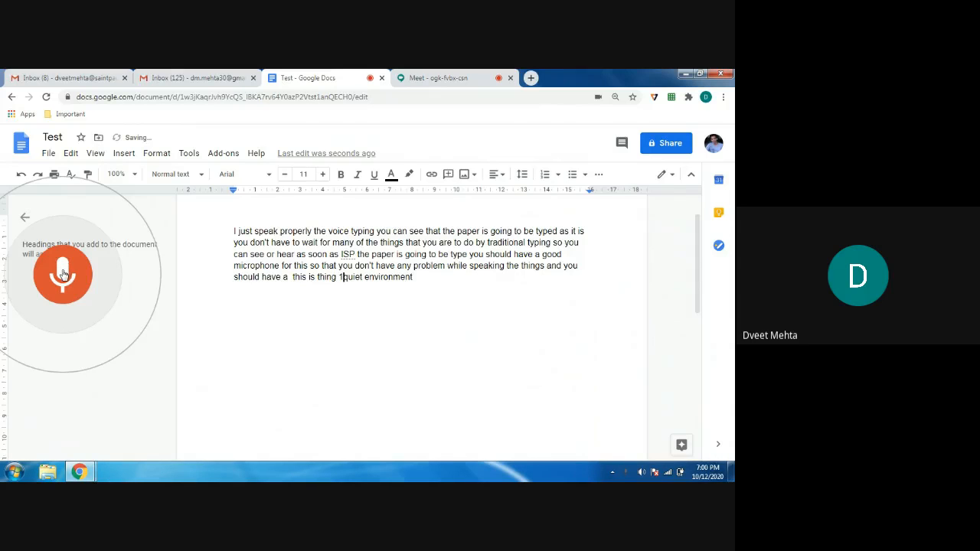
pyautogui.click(63, 274)
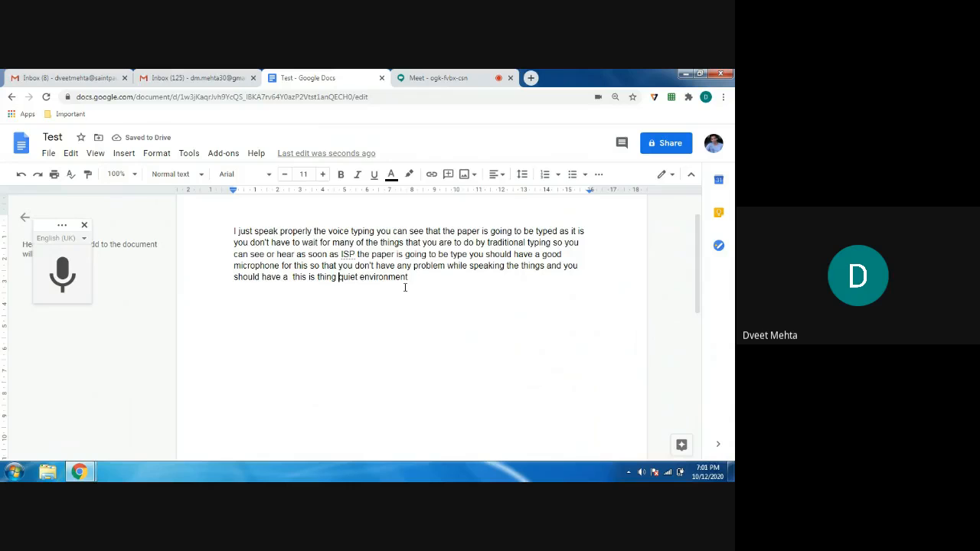
pyautogui.click(188, 153)
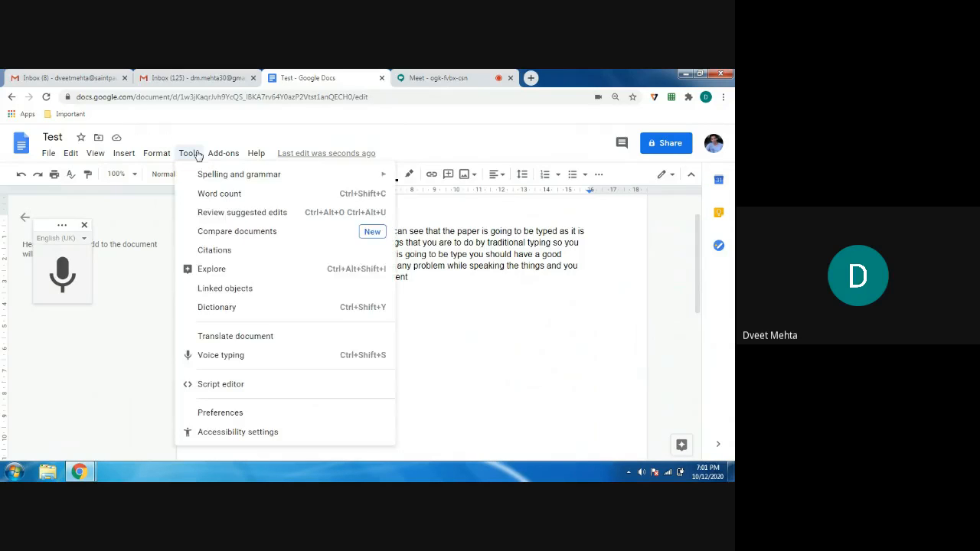
pyautogui.moveTo(481, 301)
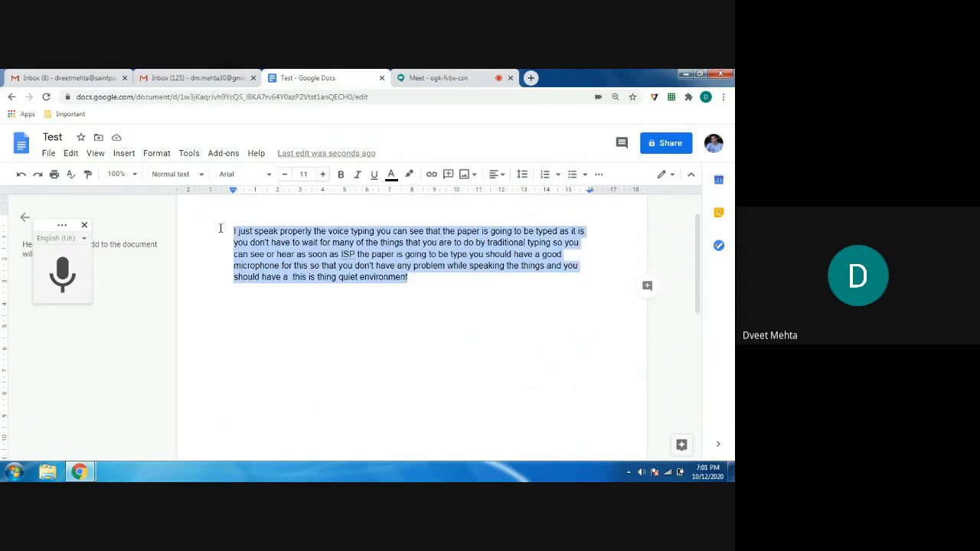
# Step: Dictate 'Hi how are you ?' over the paragraph and close the voice typing widget
pyautogui.write('Hi')
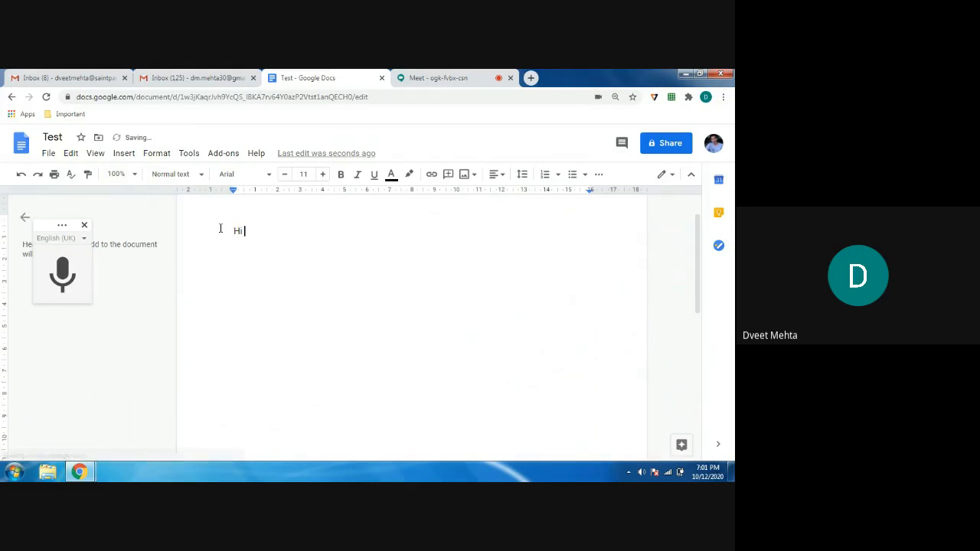
pyautogui.write('how')
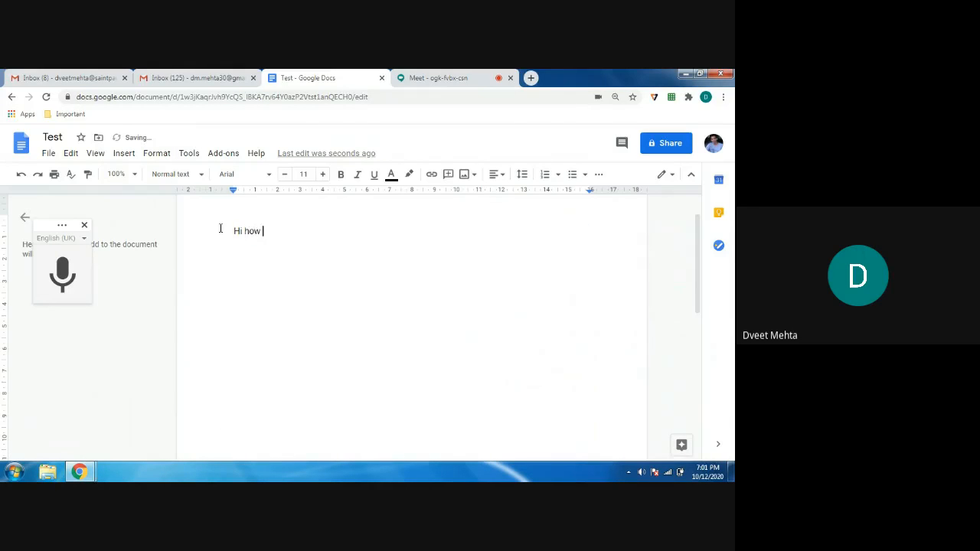
pyautogui.write('are you')
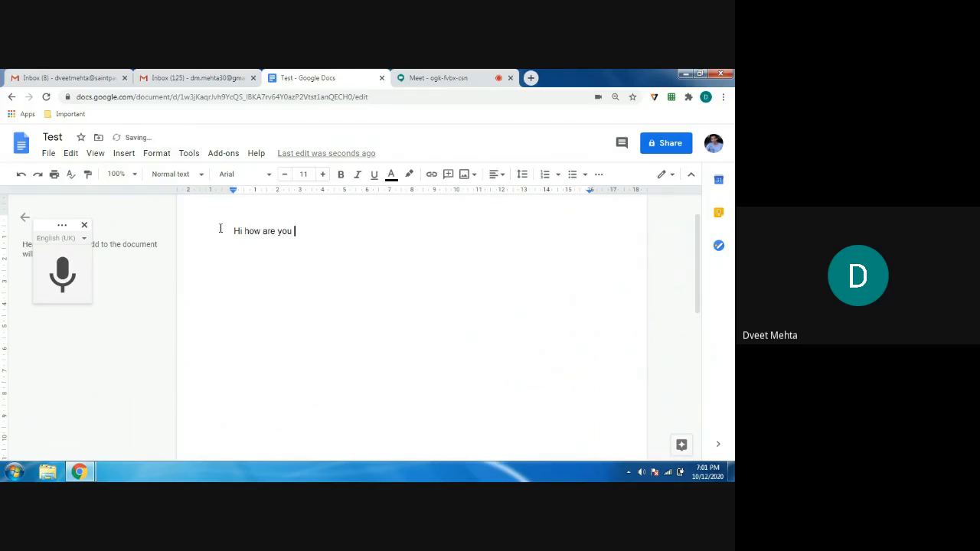
pyautogui.write('?')
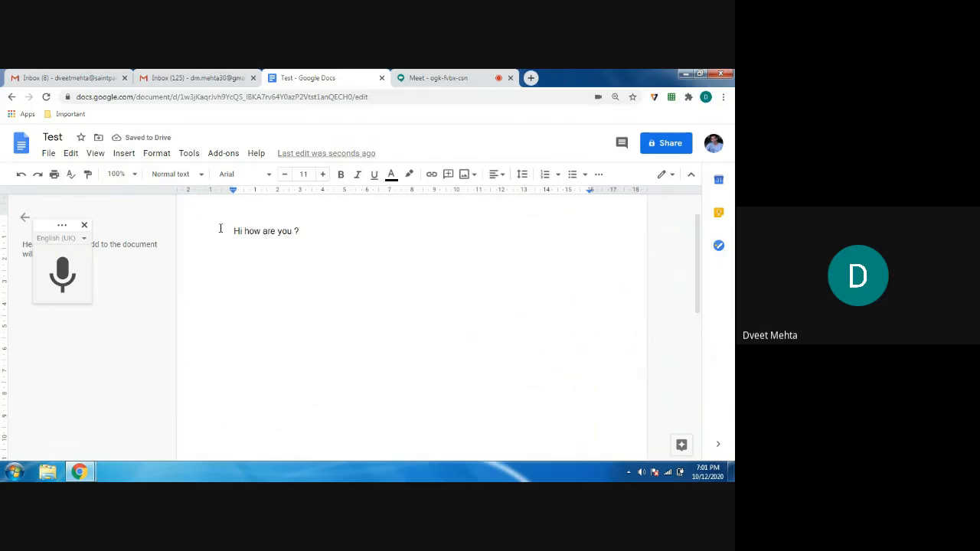
pyautogui.click(84, 225)
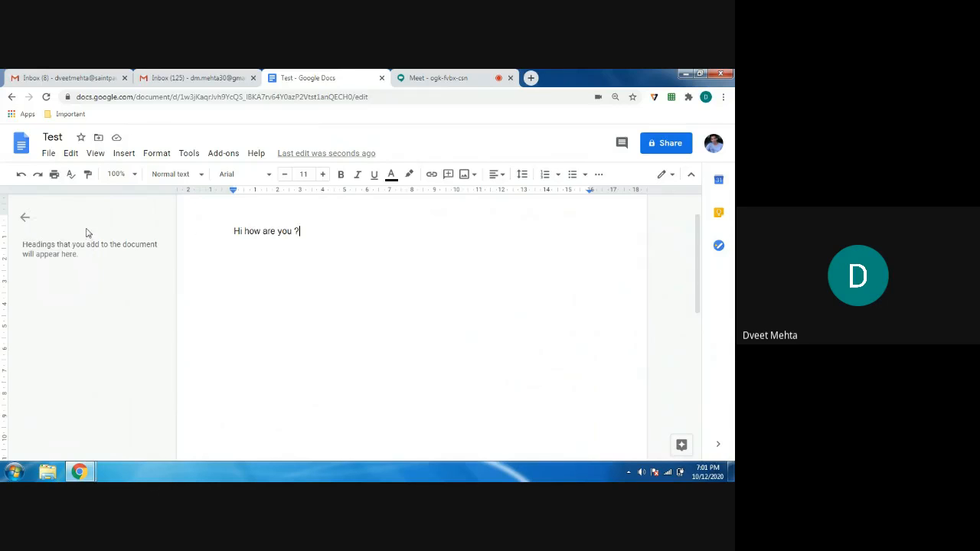
pyautogui.moveTo(189, 154)
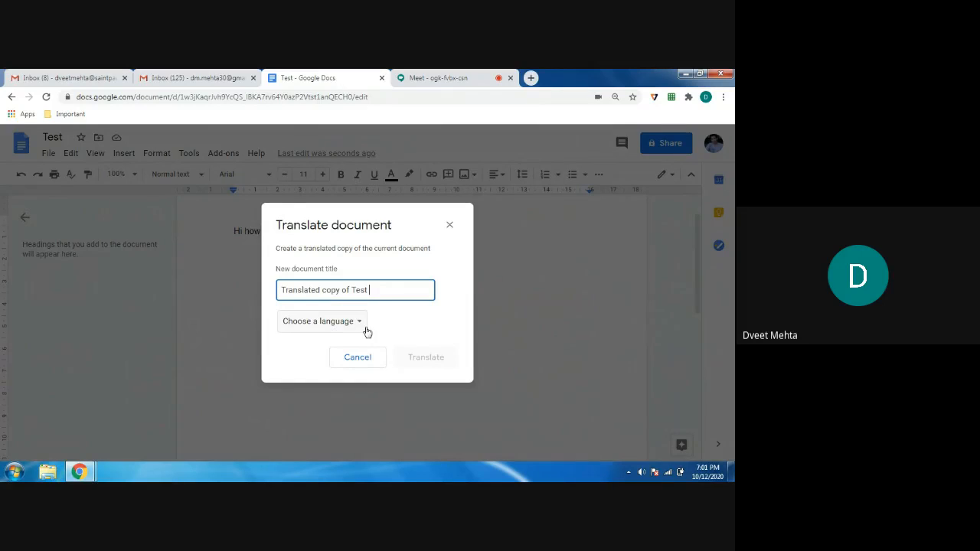
# Step: Translate Test into Gujarati as a new document titled 'Translated copy of Test'
pyautogui.click(321, 321)
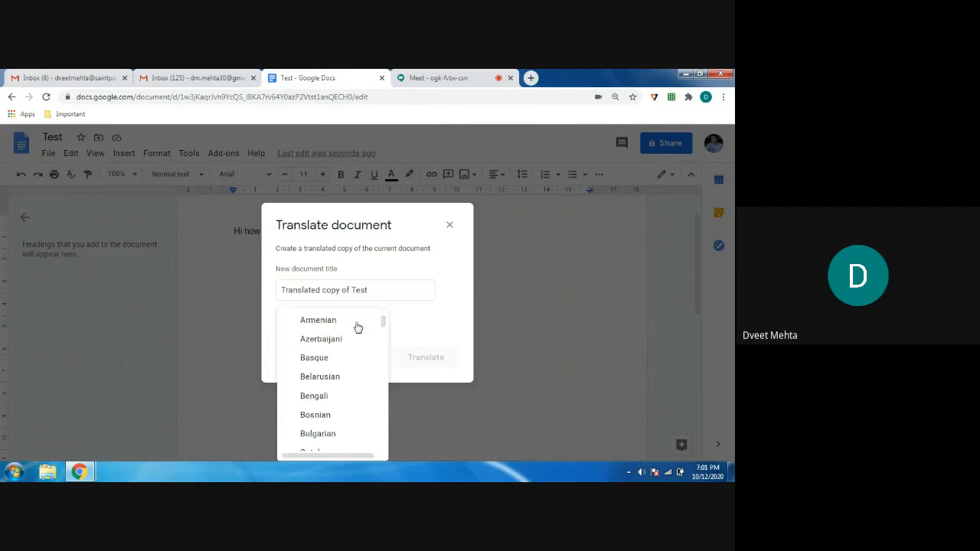
pyautogui.scroll(-3)
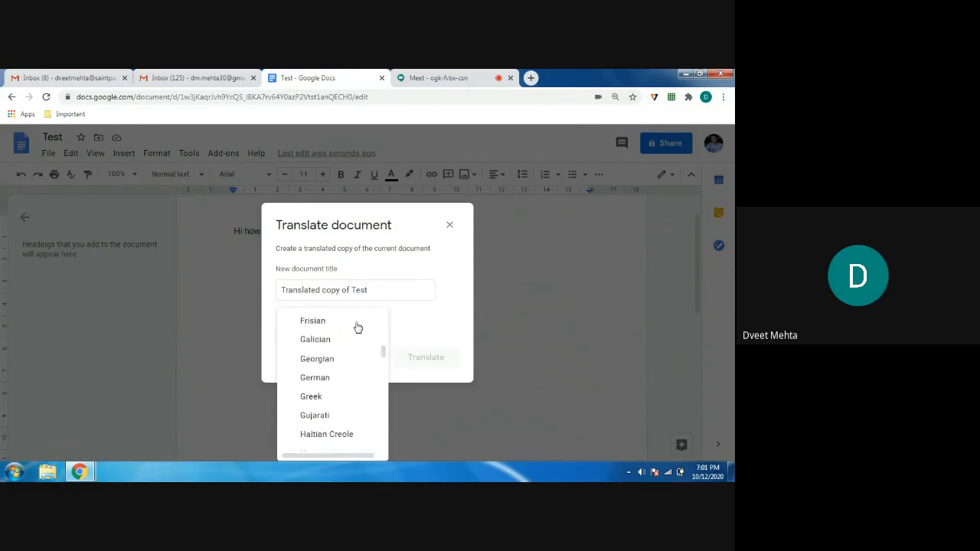
pyautogui.click(314, 415)
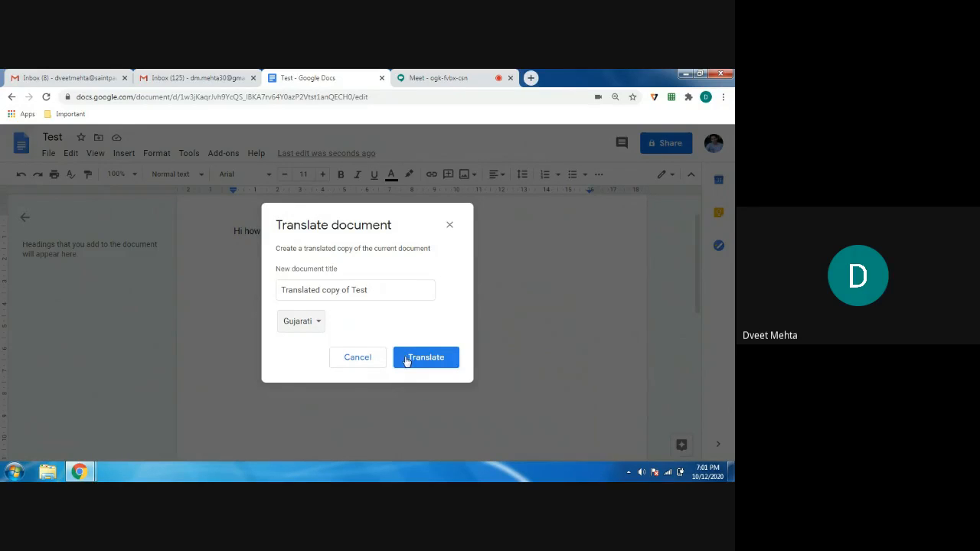
pyautogui.click(425, 357)
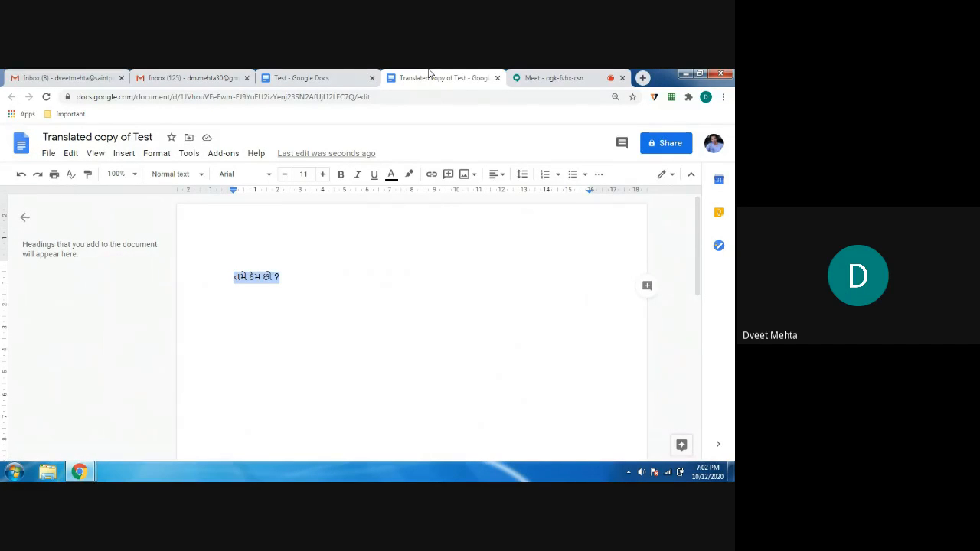
pyautogui.moveTo(368, 90)
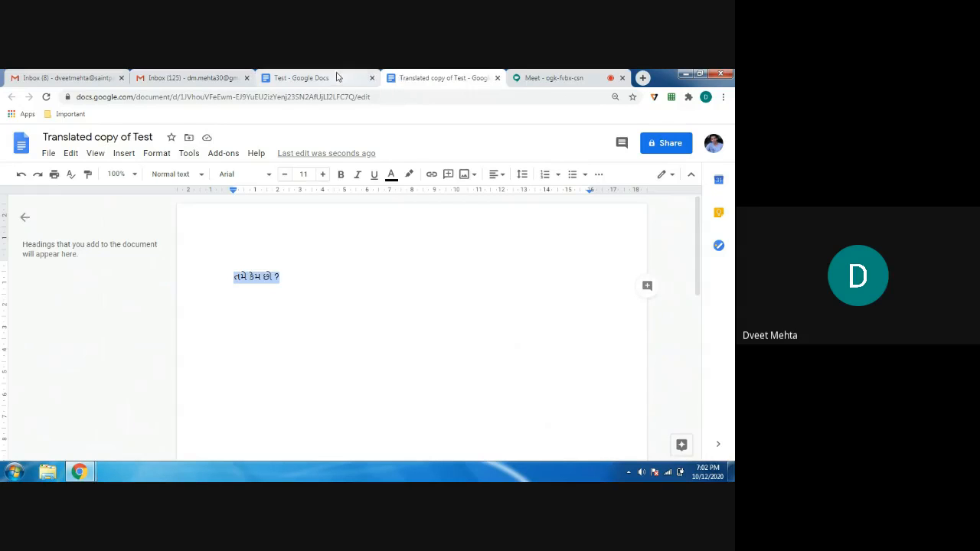
# Step: Back in the original Test document, send an editor invitation from the Share dialog
pyautogui.click(301, 77)
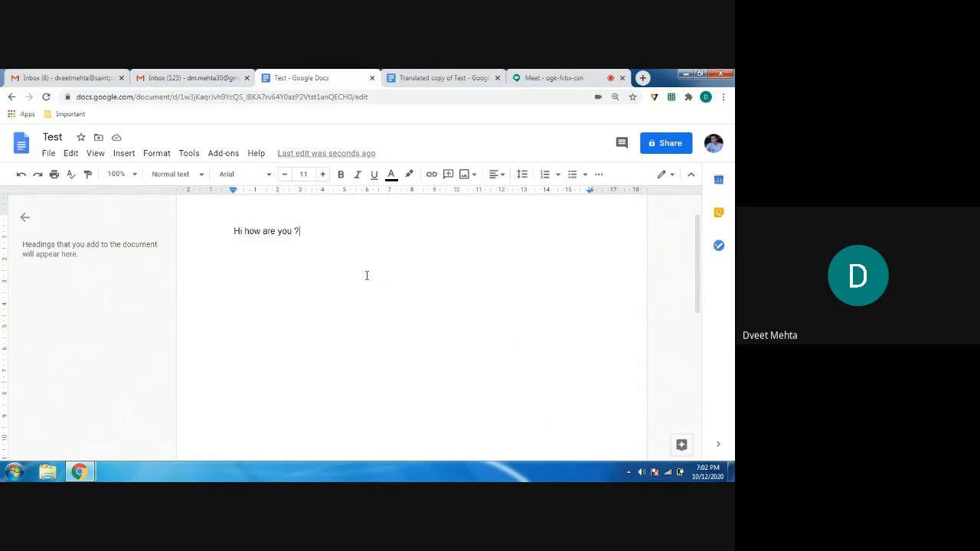
pyautogui.moveTo(665, 143)
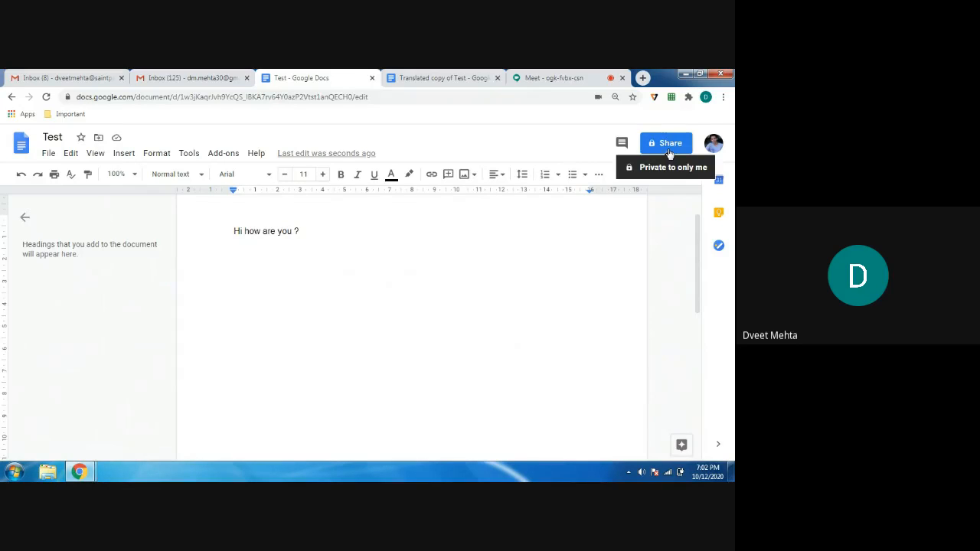
pyautogui.click(665, 143)
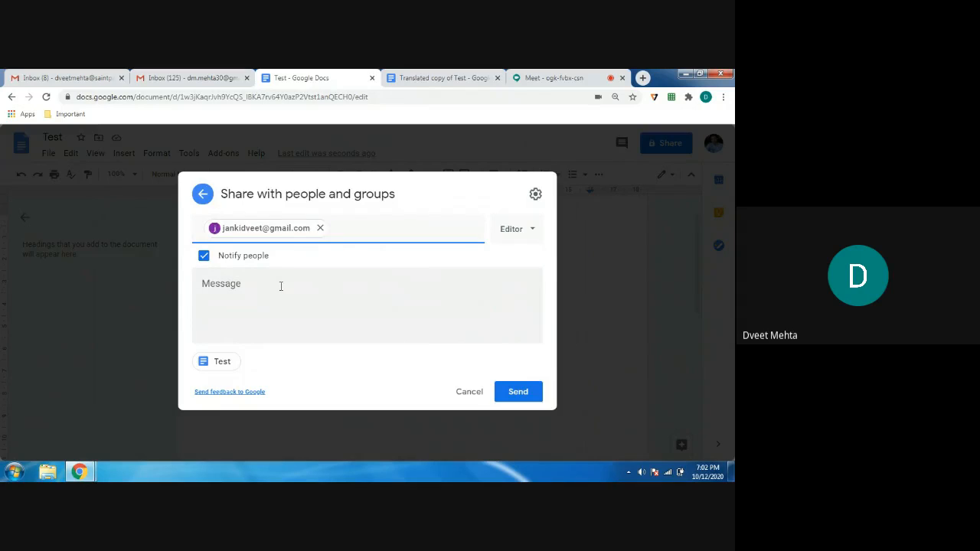
pyautogui.click(517, 228)
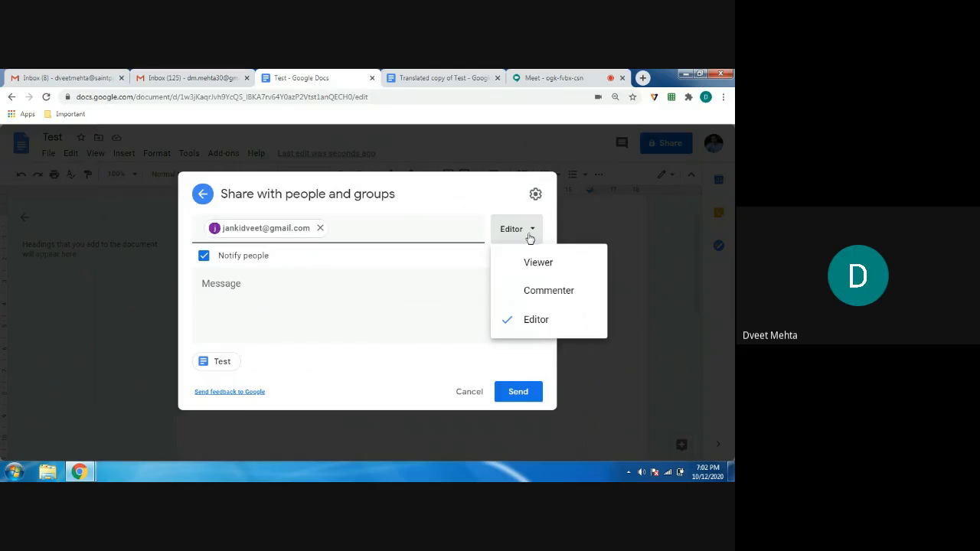
pyautogui.moveTo(517, 391)
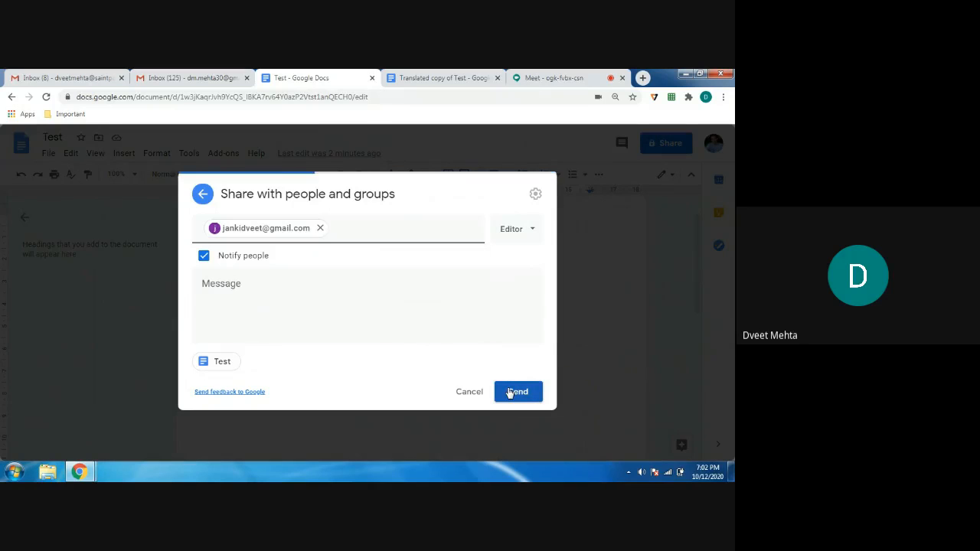
pyautogui.click(517, 391)
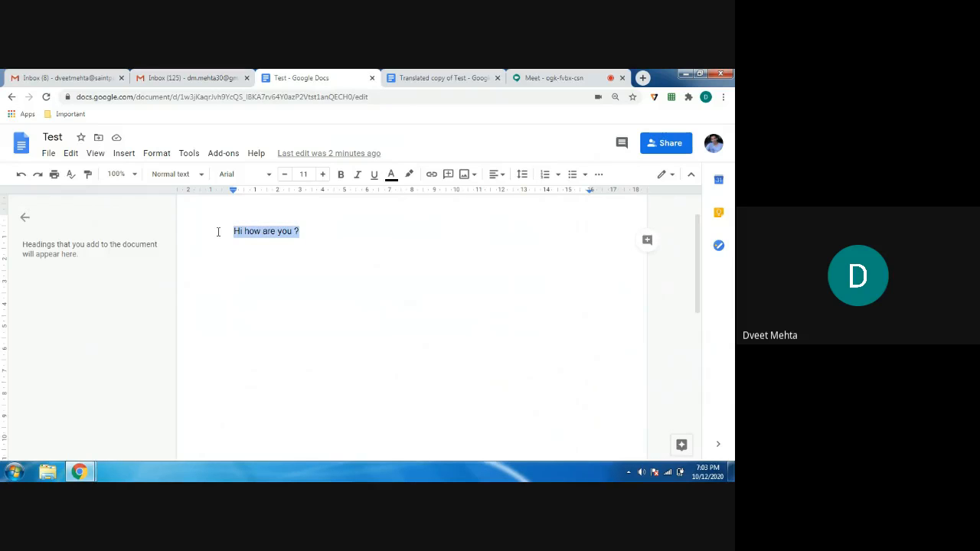
# Step: Overwrite the selected greeting with 'Essay' and a new line 'How are you ? You are the best'
pyautogui.write('Essay')
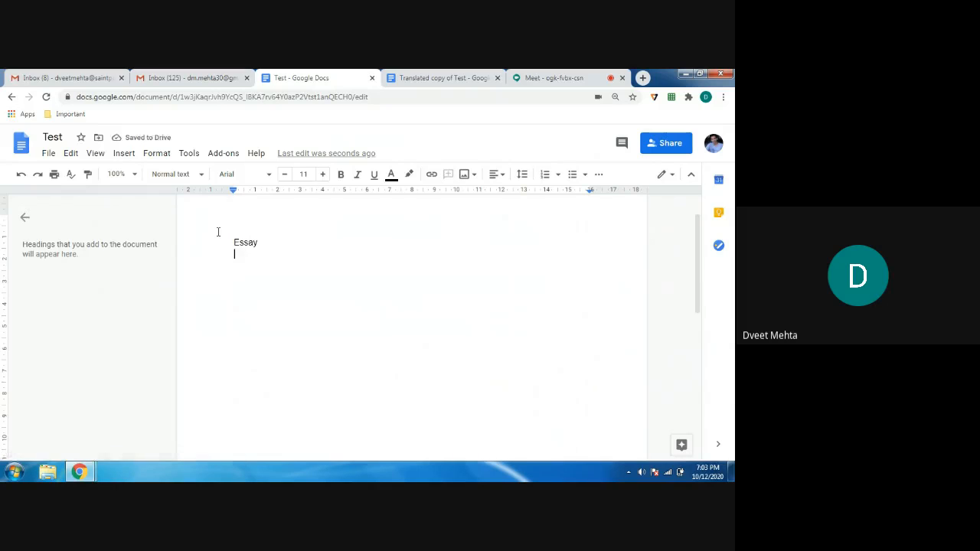
pyautogui.write('How')
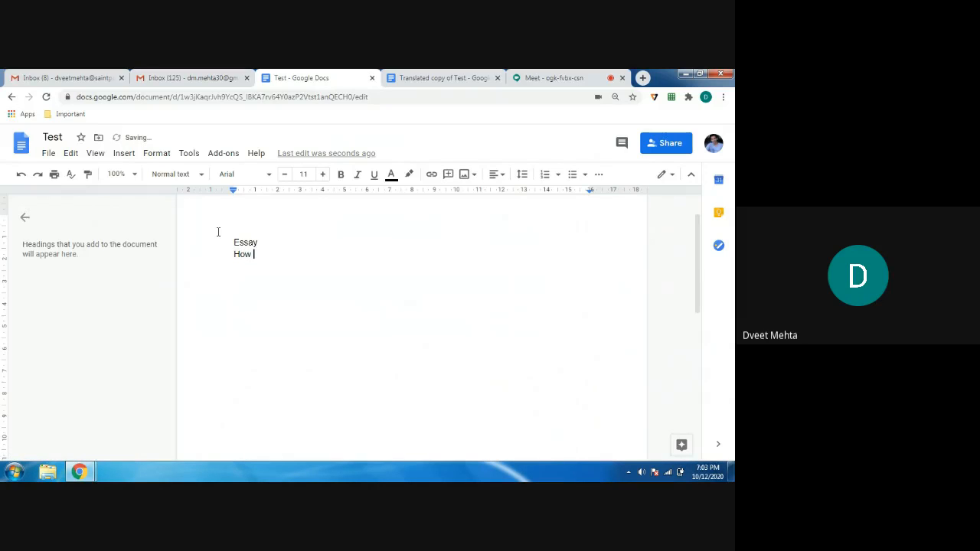
pyautogui.write('are y')
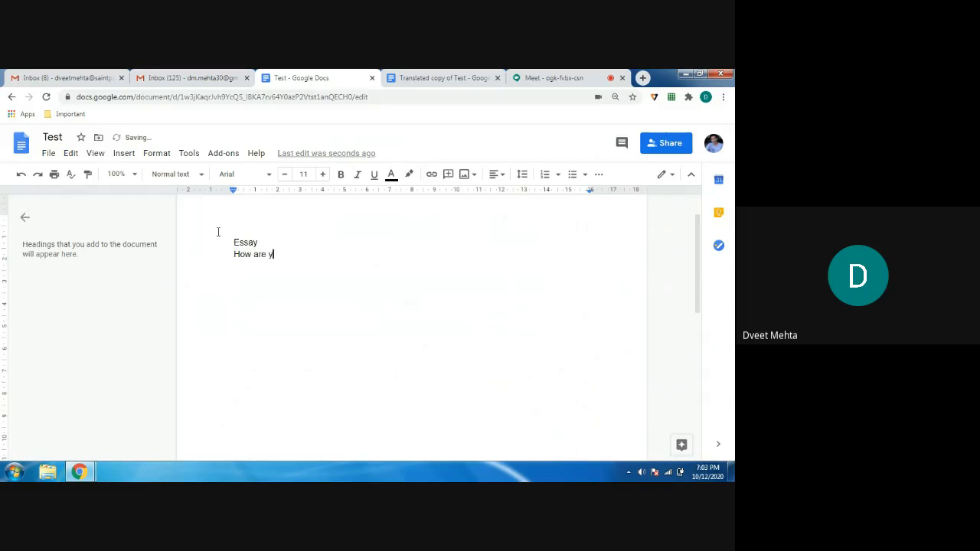
pyautogui.write('ou ?')
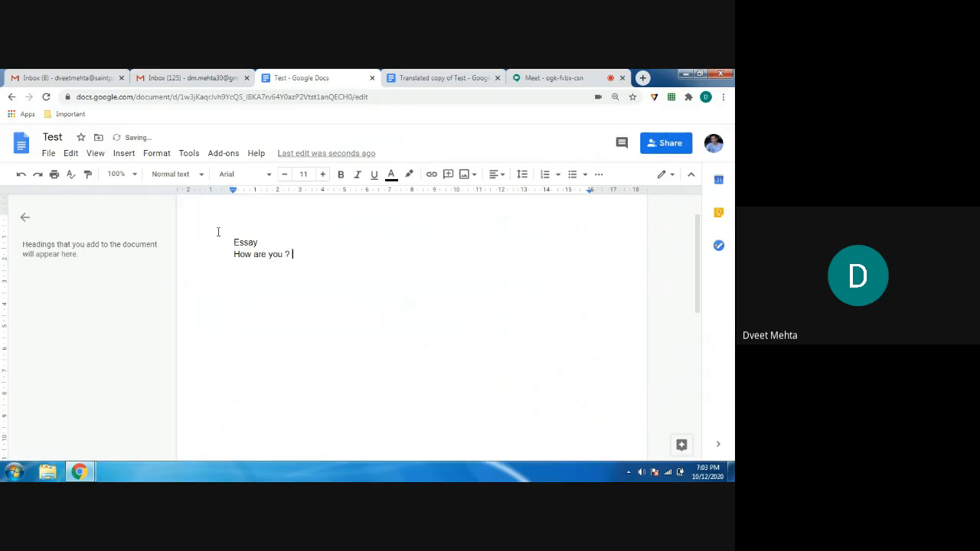
pyautogui.write('You are t')
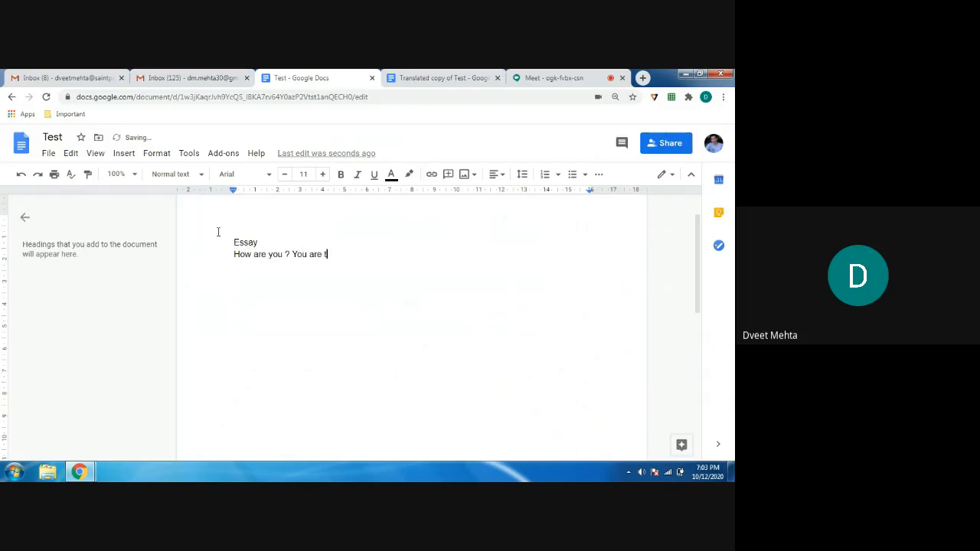
pyautogui.write('he best')
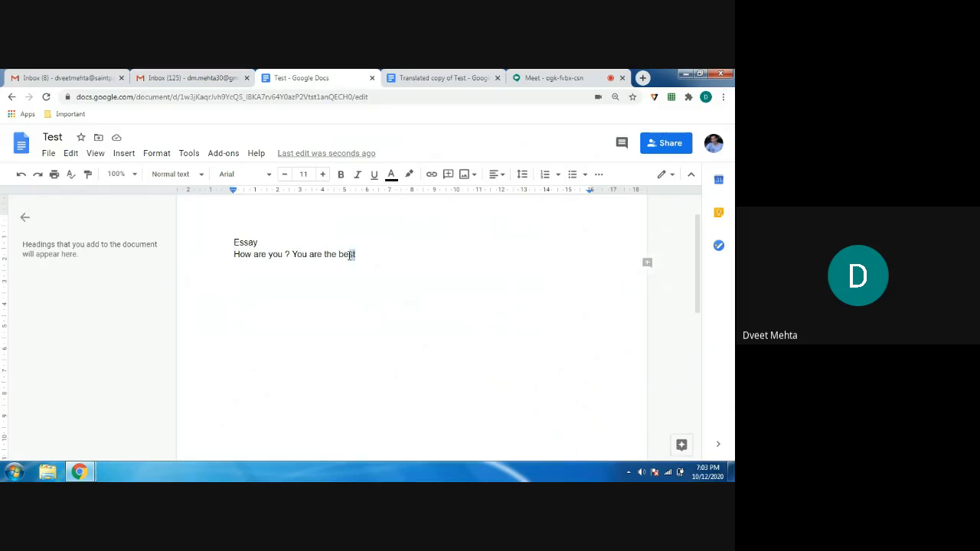
# Step: Select 'You are the best' and post the margin comment 'Please write down you are good'
pyautogui.moveTo(292, 255); pyautogui.dragTo(355, 254)
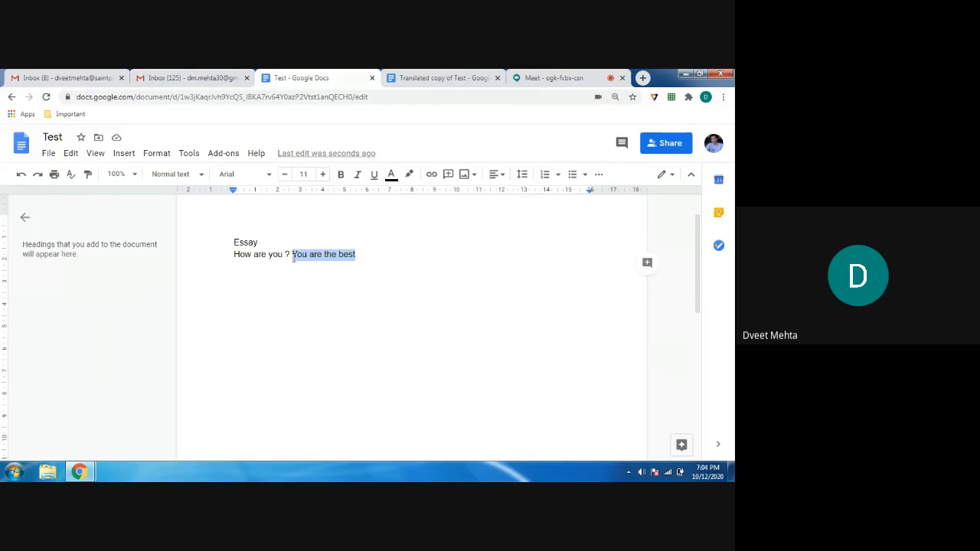
pyautogui.moveTo(647, 263)
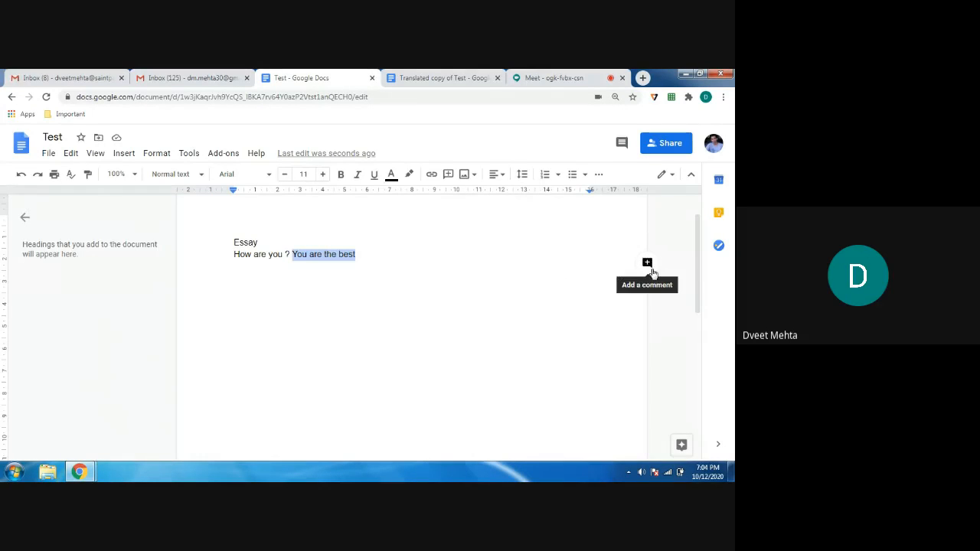
pyautogui.moveTo(651, 274)
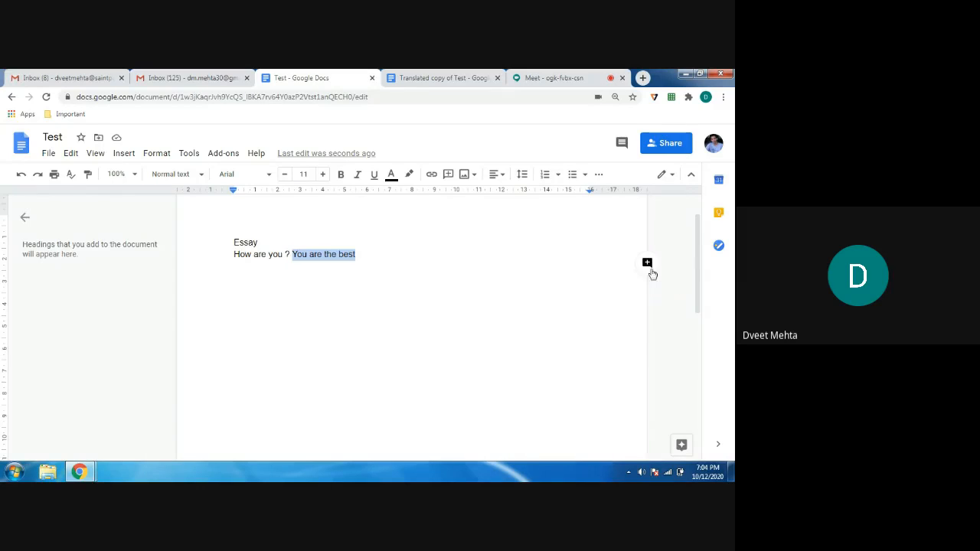
pyautogui.click(647, 262)
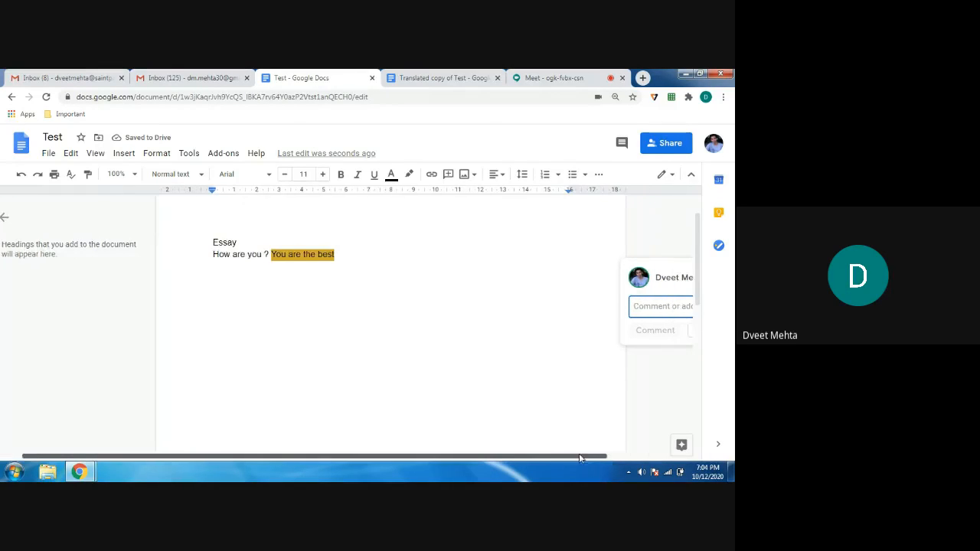
pyautogui.write('Pl')
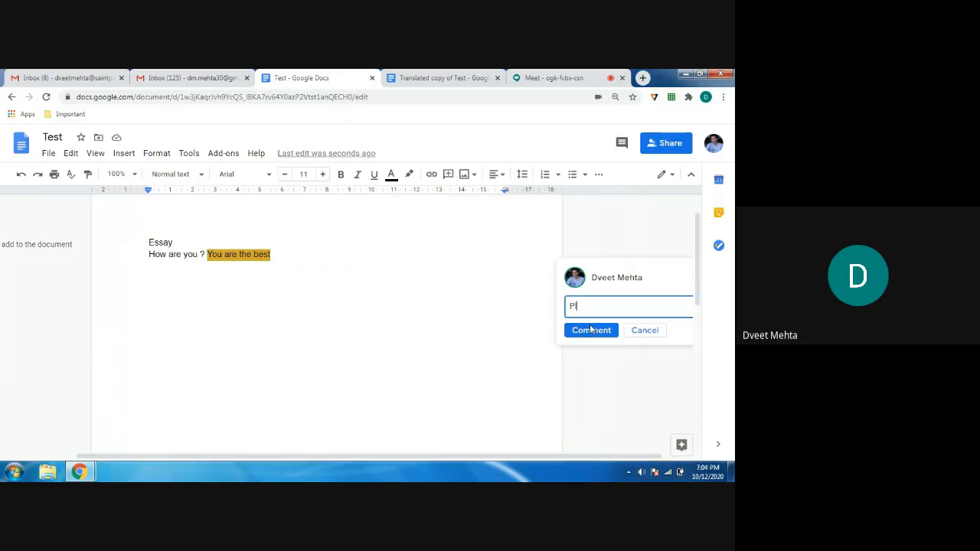
pyautogui.write('ease w')
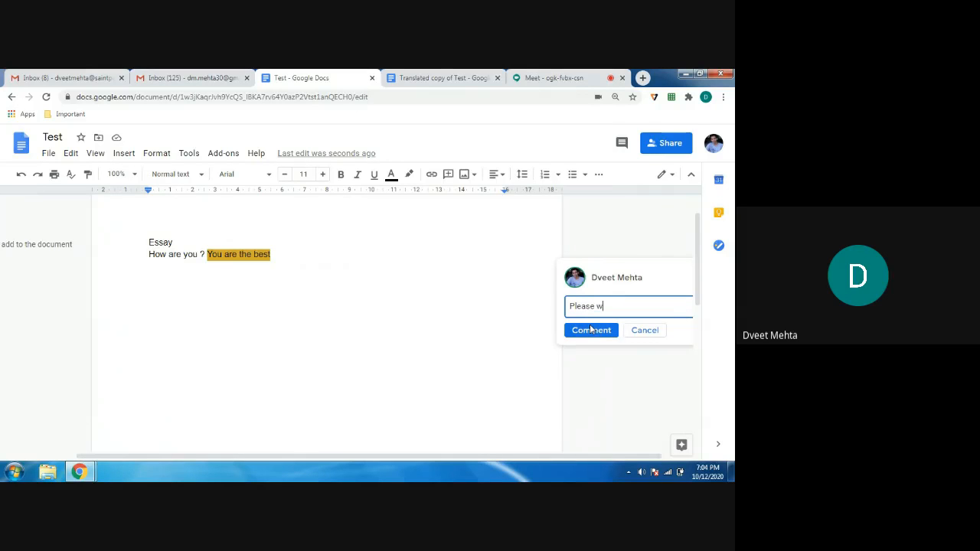
pyautogui.write('rite down')
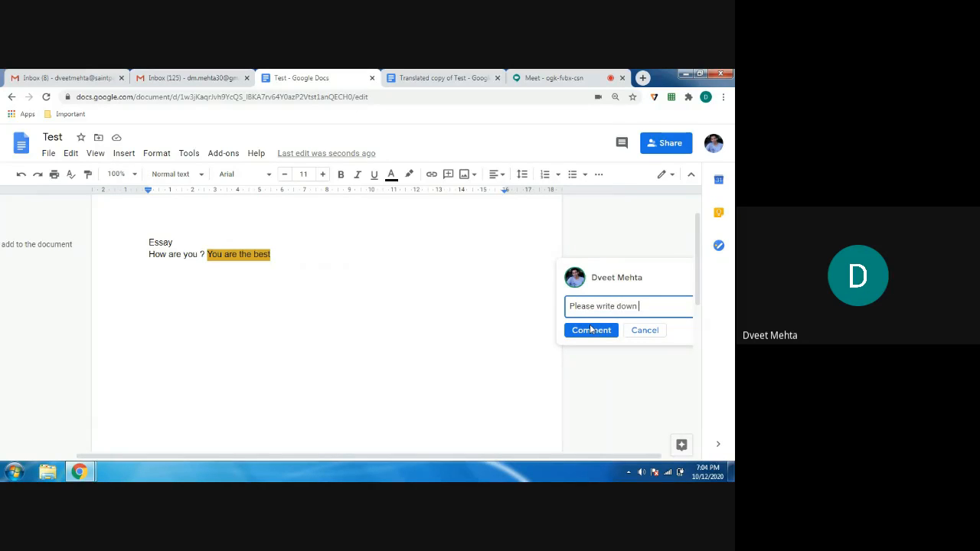
pyautogui.write('you are')
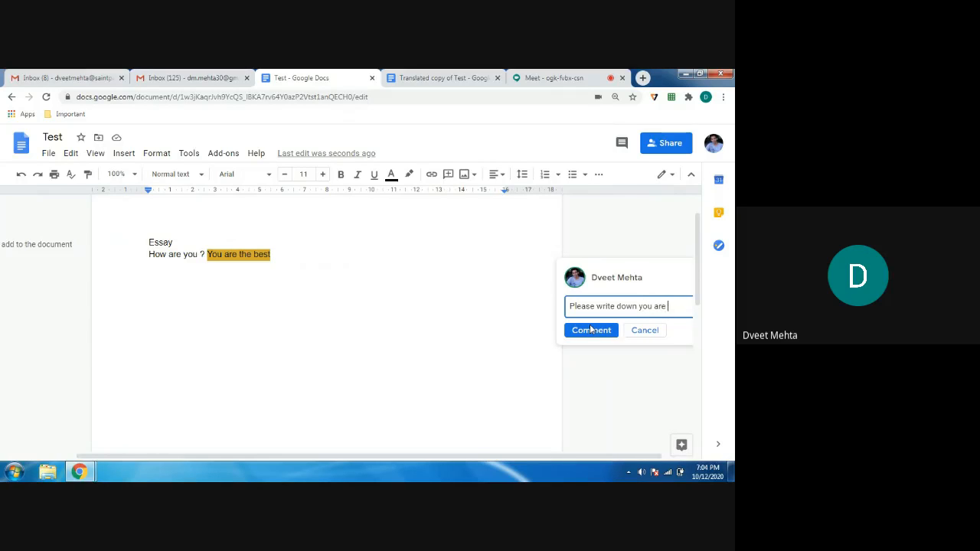
pyautogui.write('good')
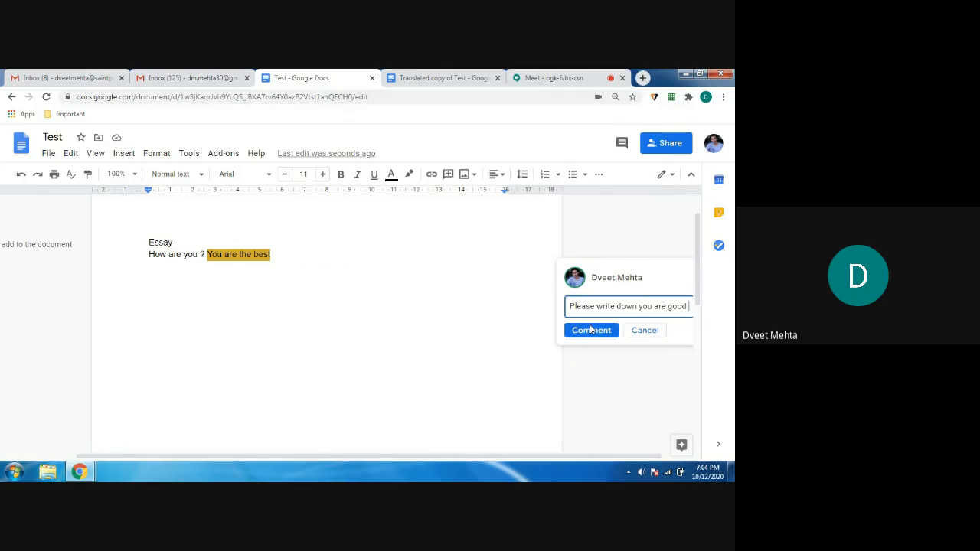
pyautogui.click(591, 330)
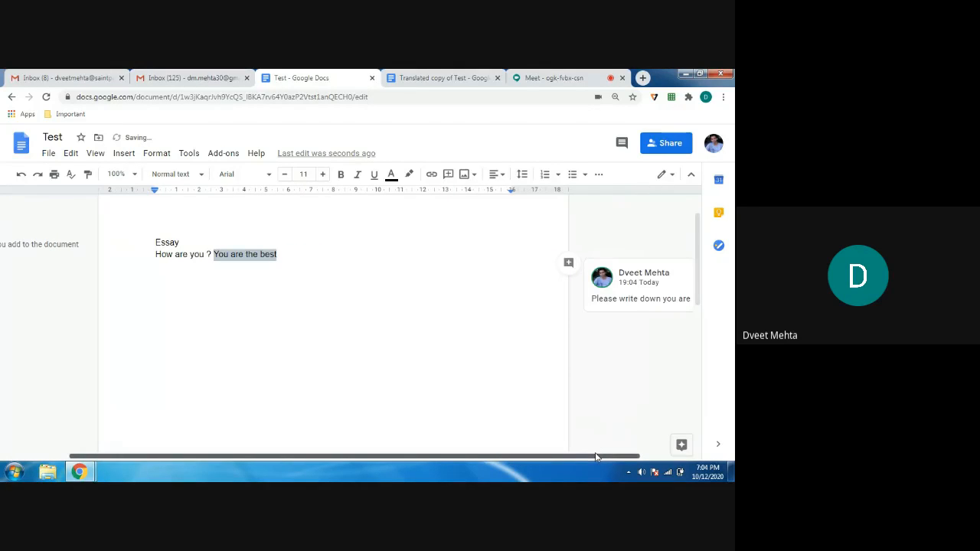
pyautogui.moveTo(597, 457); pyautogui.dragTo(643, 457)
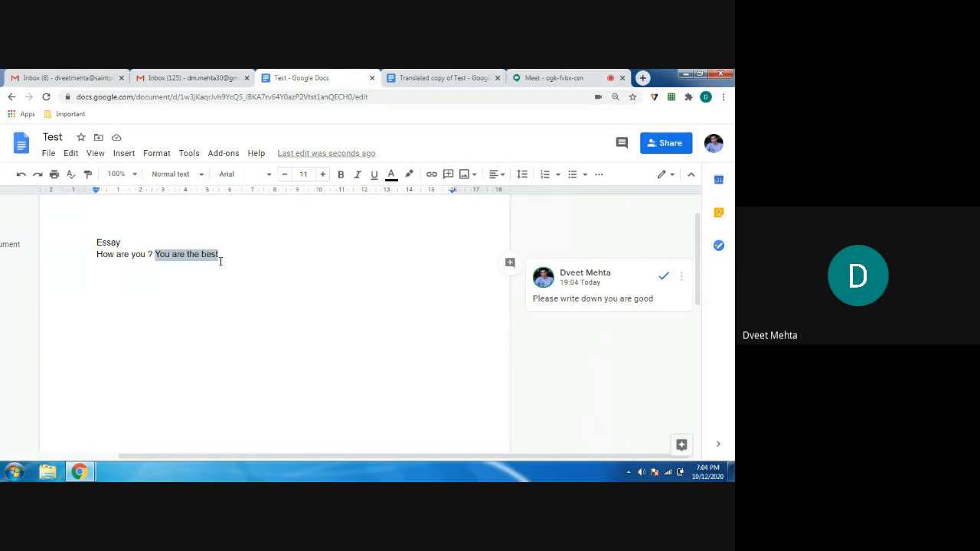
pyautogui.moveTo(403, 190)
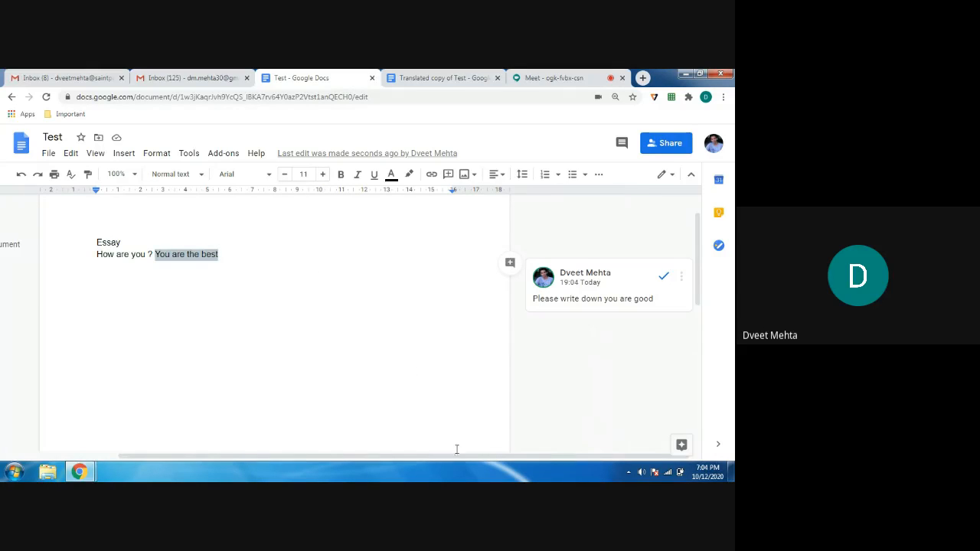
pyautogui.click(55, 176)
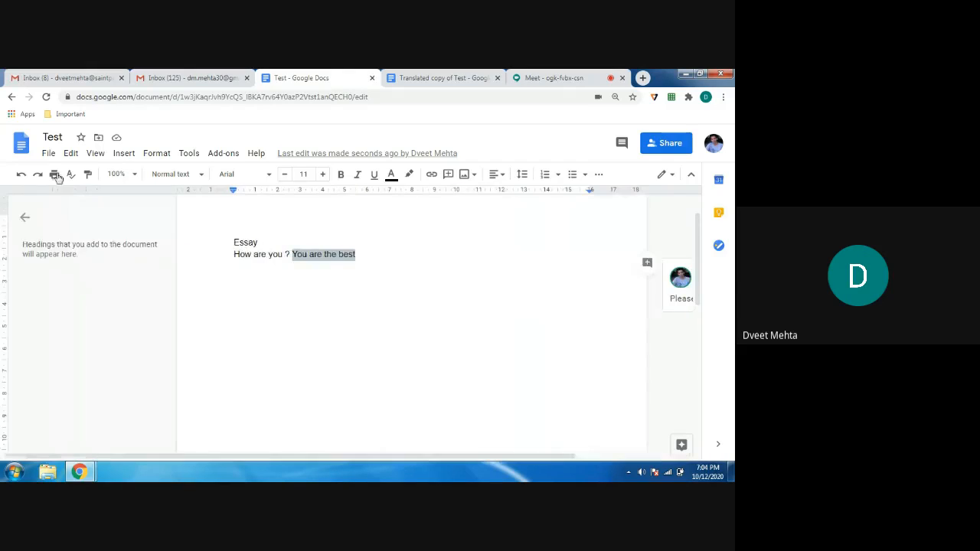
pyautogui.moveTo(98, 137)
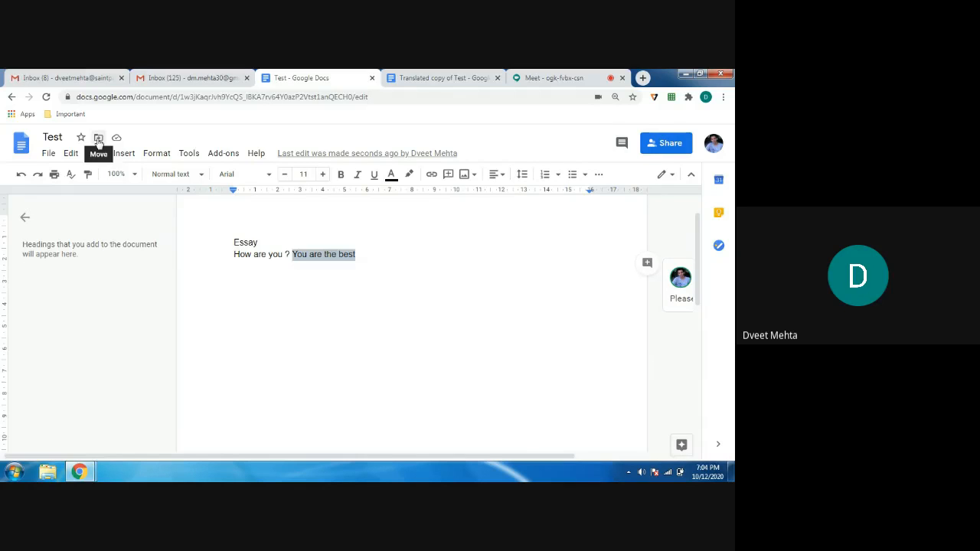
pyautogui.moveTo(48, 158)
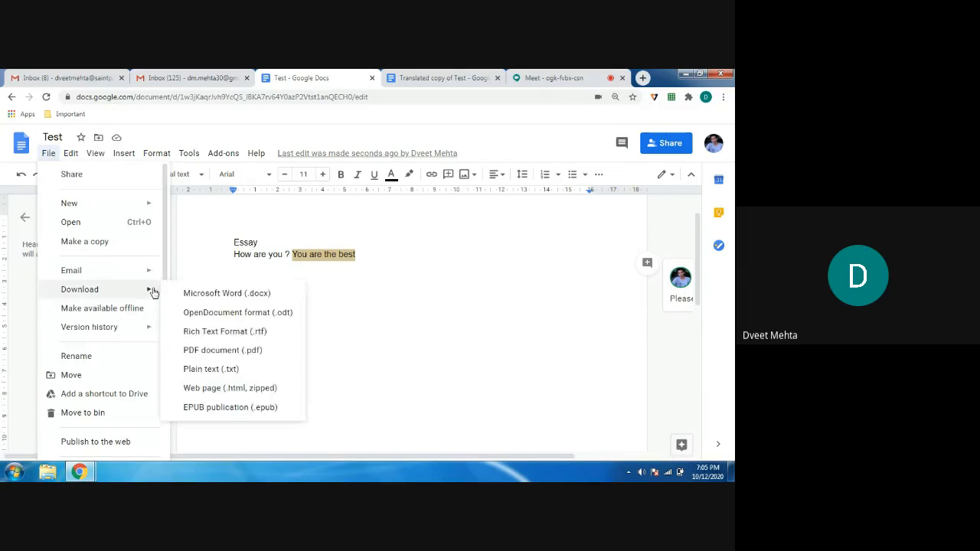
pyautogui.moveTo(226, 293)
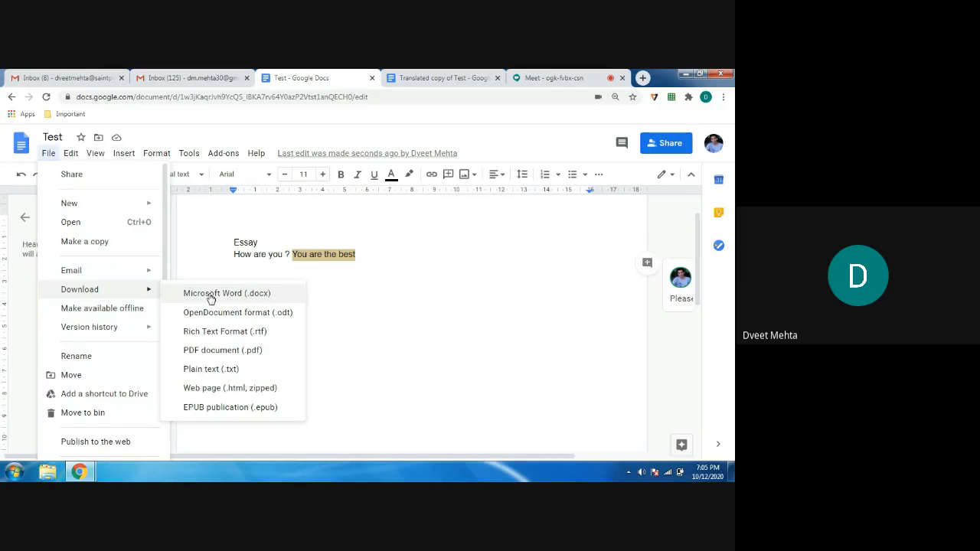
pyautogui.moveTo(212, 297)
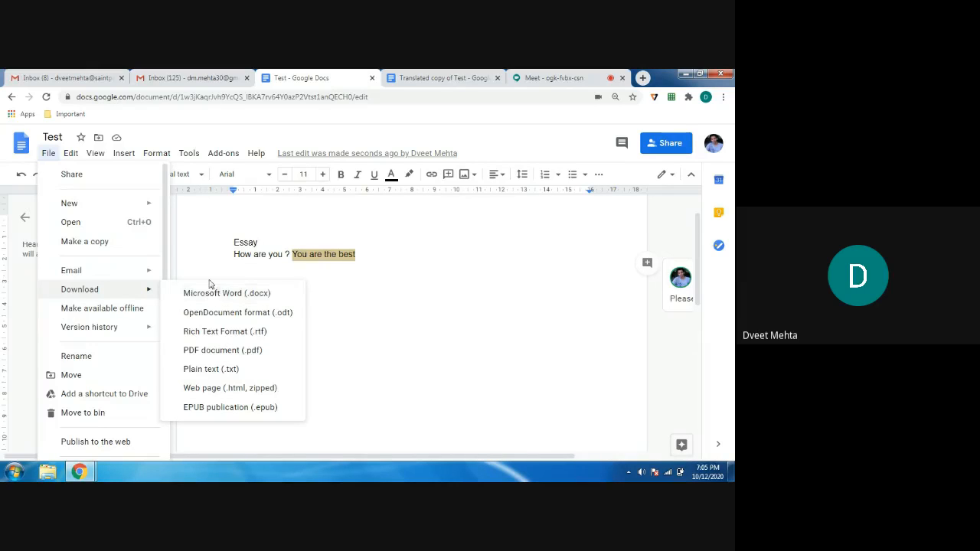
pyautogui.click(211, 274)
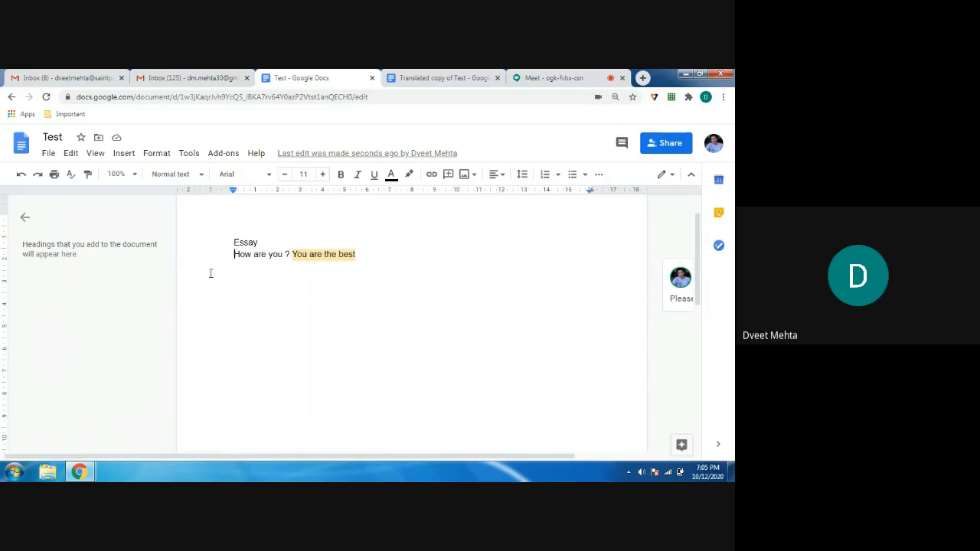